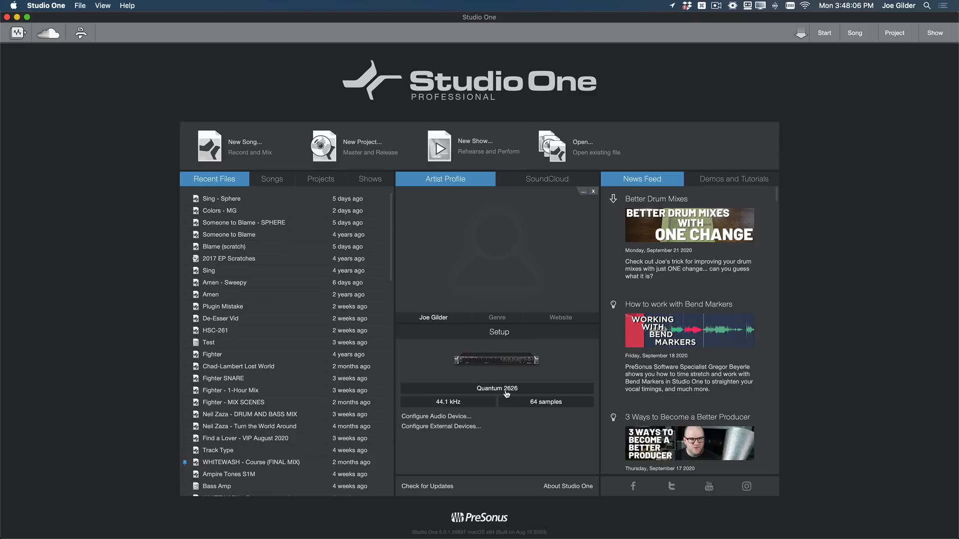
- Create an empty show titled AWESOME SHOW at a 44.1 kHz sample rate
click(436, 417)
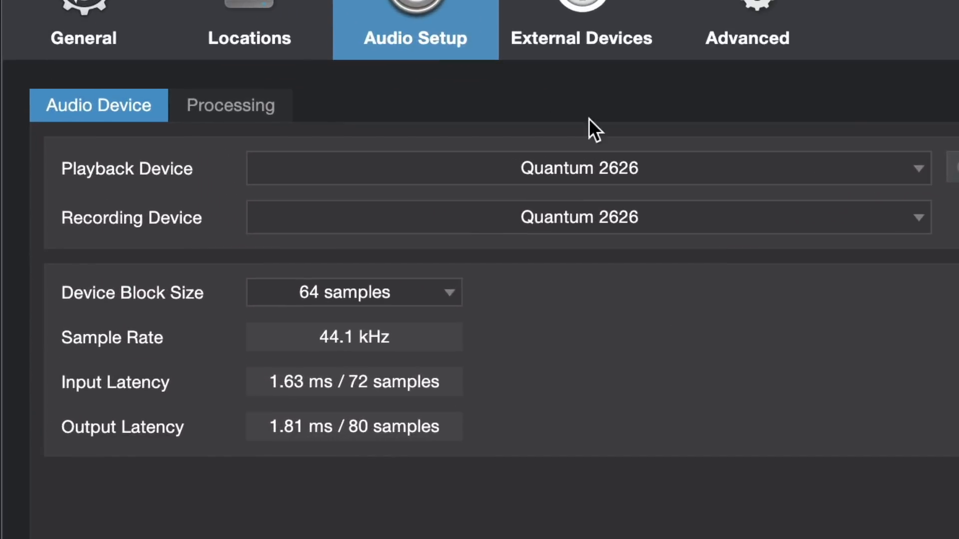
mouse_move(751, 378)
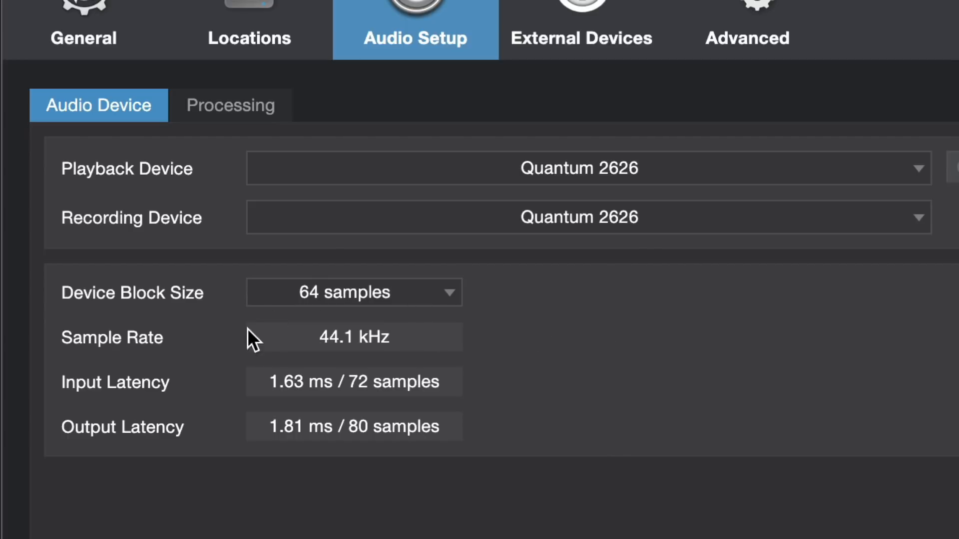
mouse_move(420, 289)
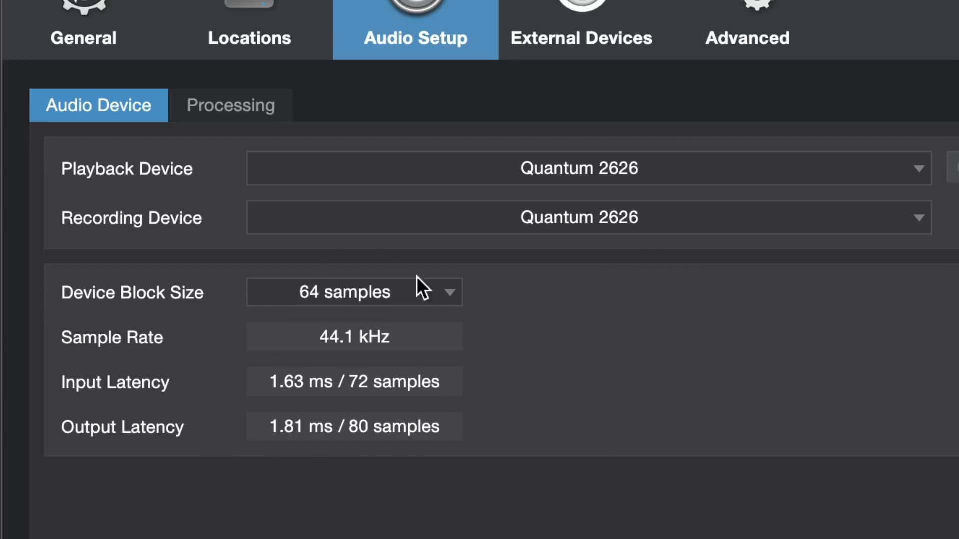
mouse_move(383, 317)
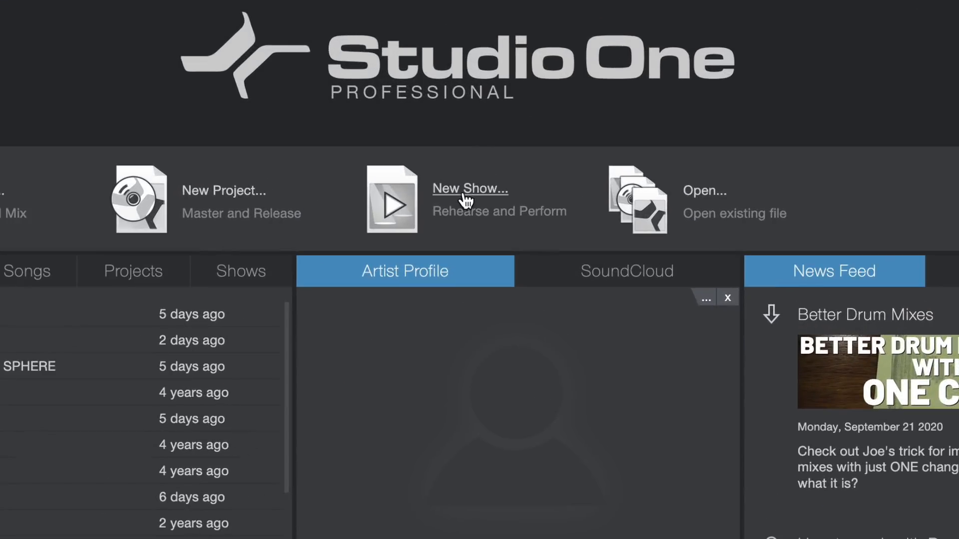
click(470, 189)
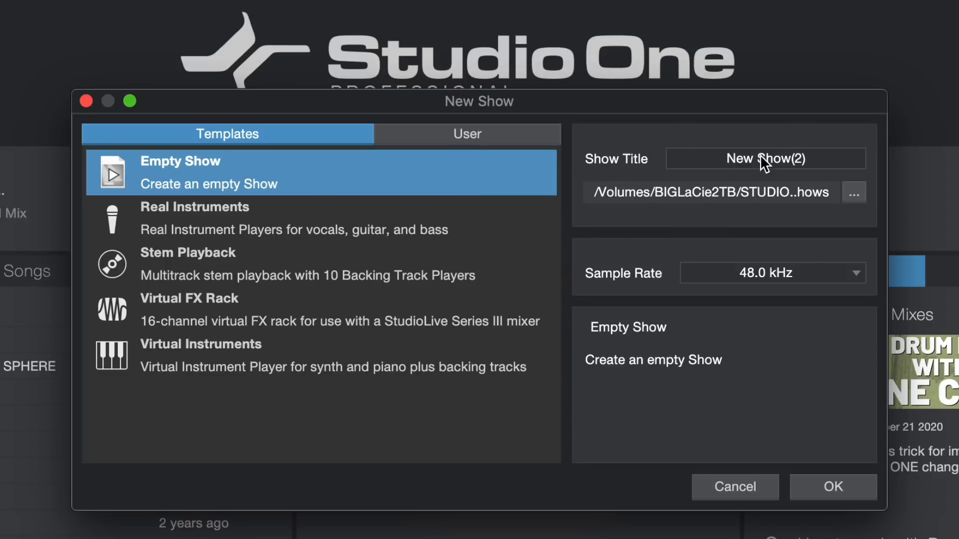
text(AWESOME SHOW)
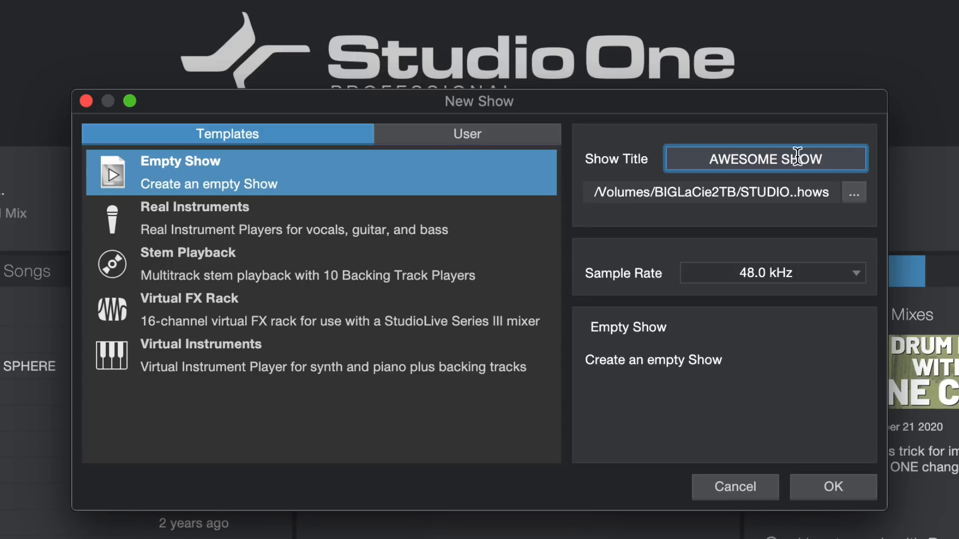
click(772, 273)
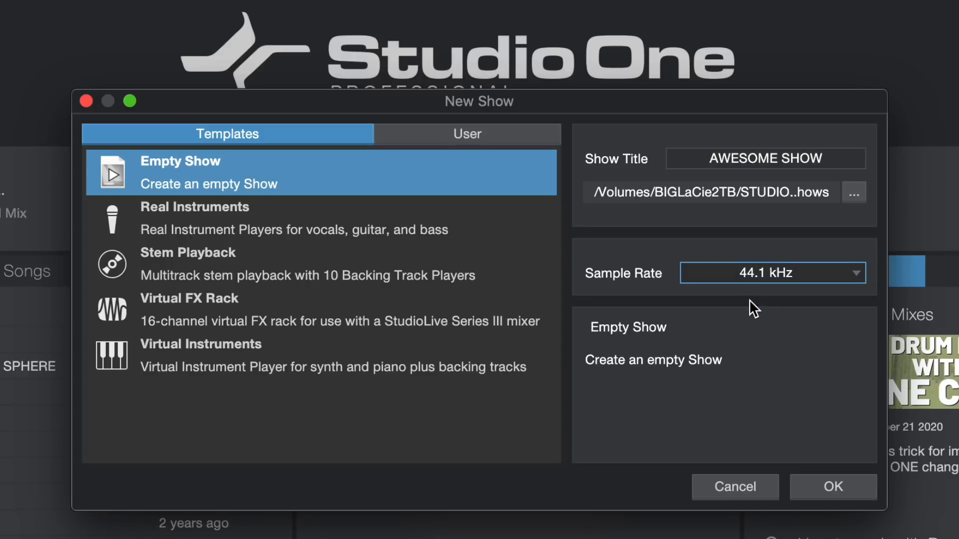
click(832, 487)
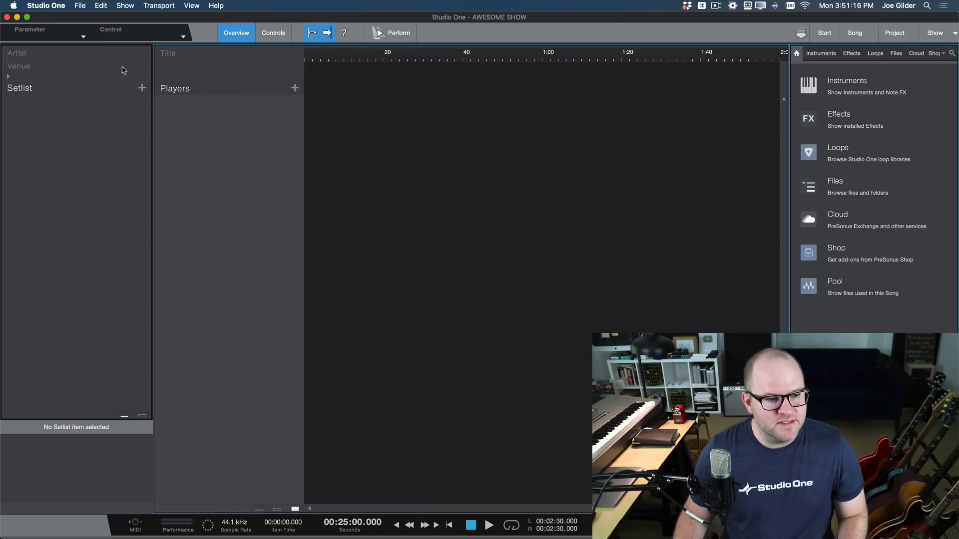
- Add seven empty five-minute items to the AWESOME SHOW setlist
click(141, 88)
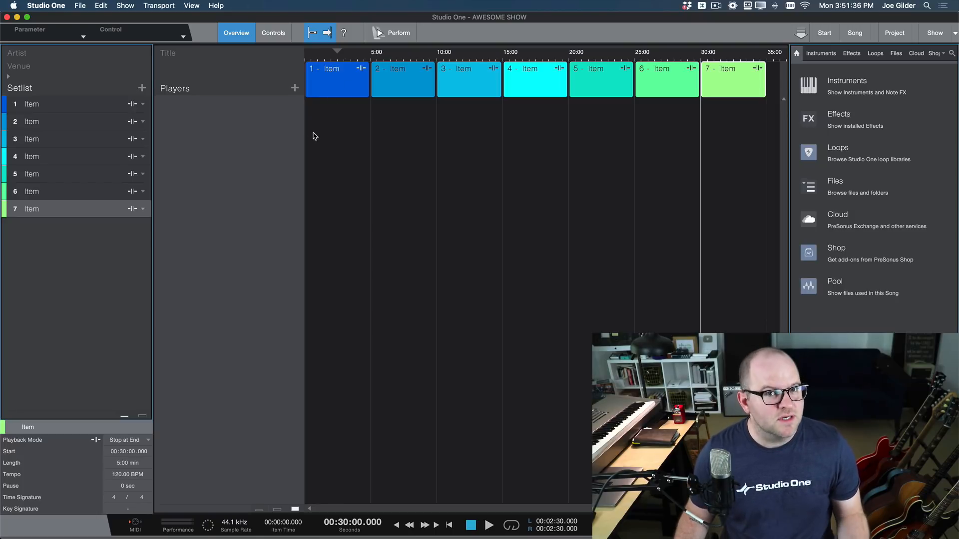
mouse_move(293, 88)
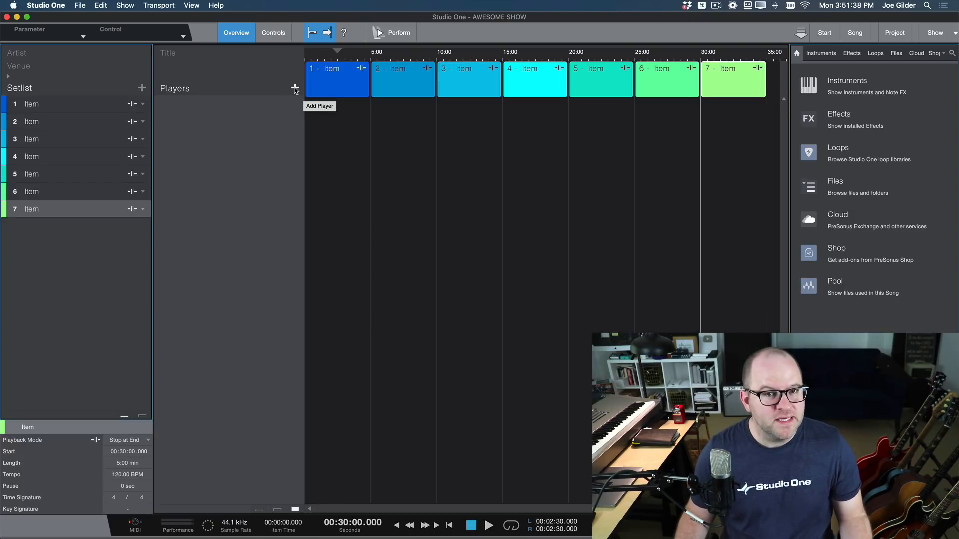
- Add a red Backing Track player named TRACKS routed to the Main output
click(294, 89)
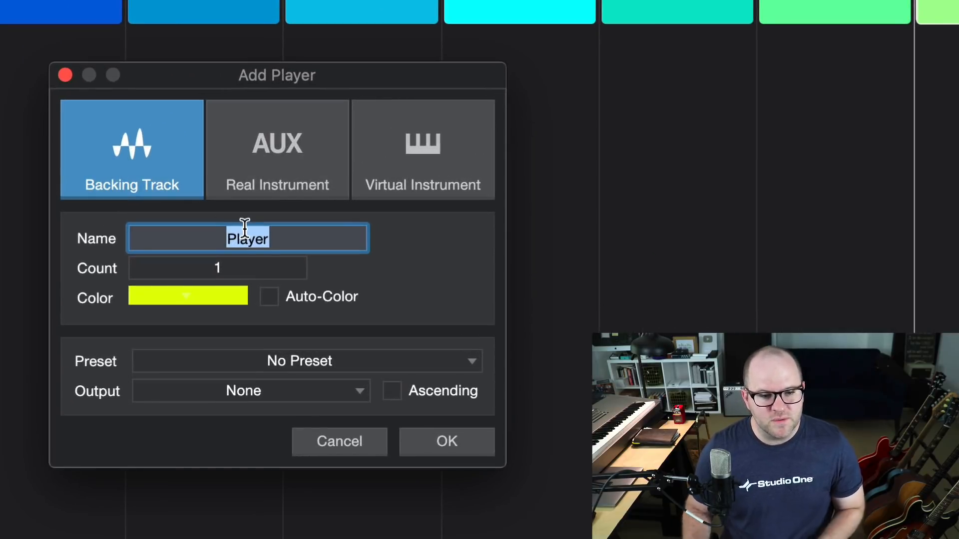
text(T)
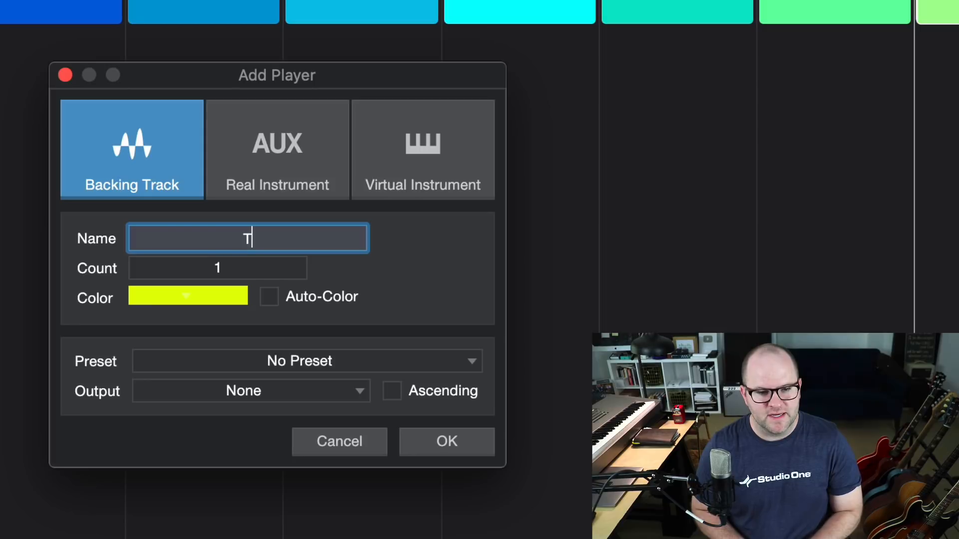
text(RACK)
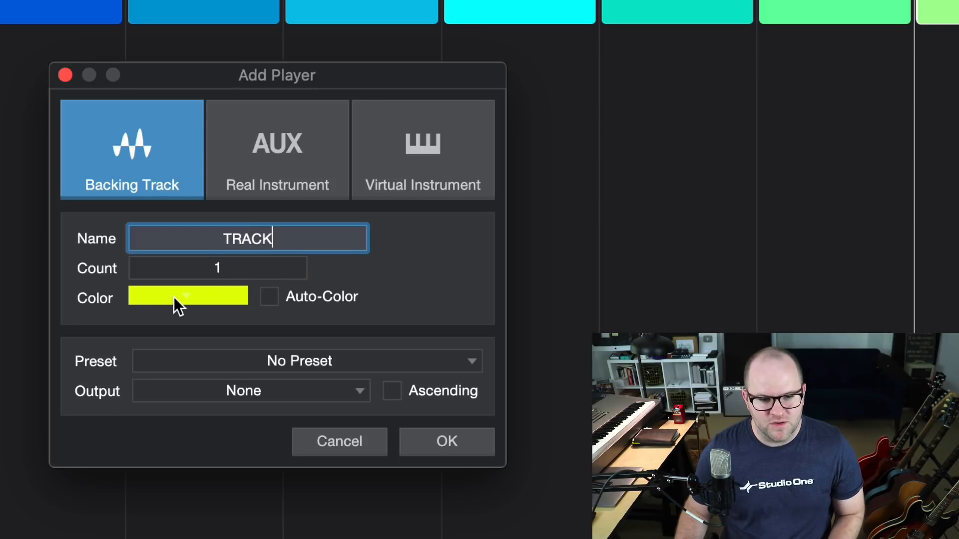
click(188, 296)
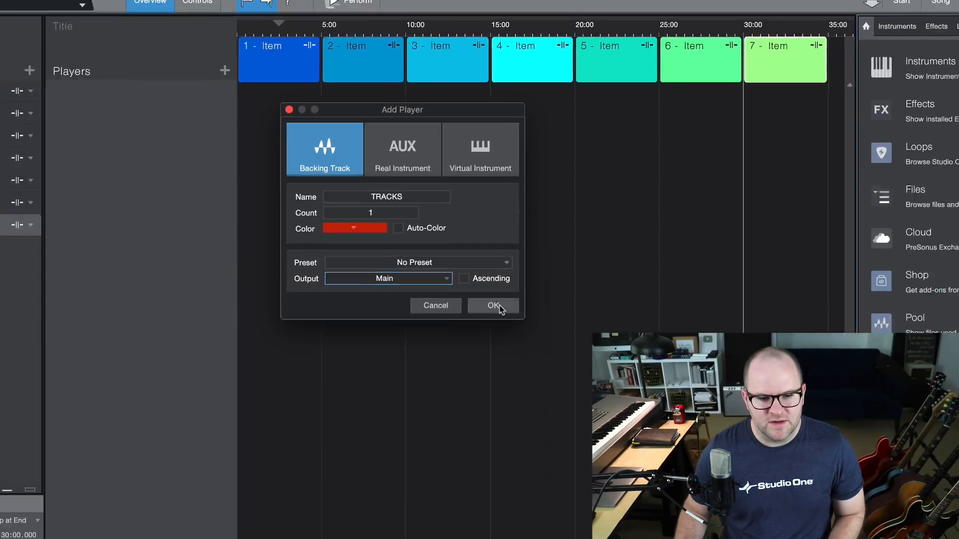
click(493, 306)
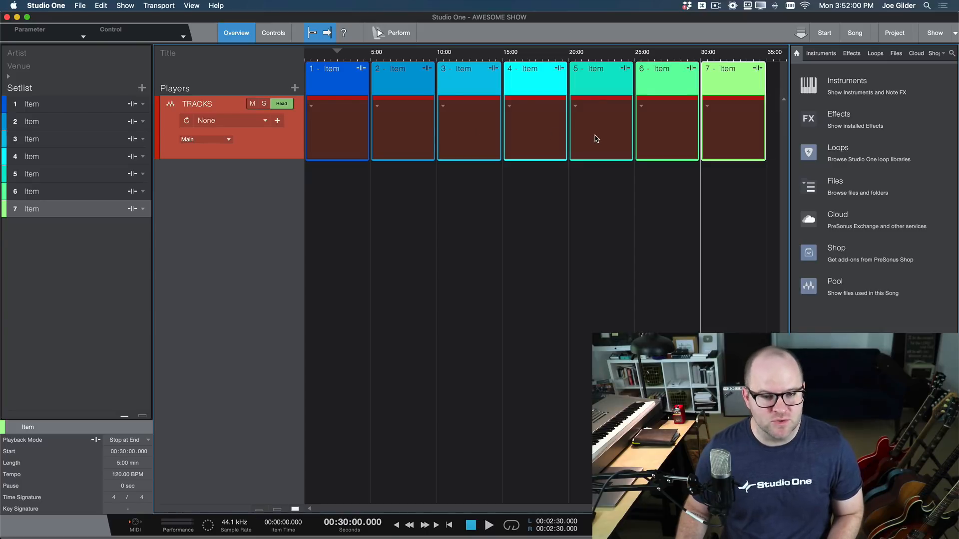
mouse_move(274, 142)
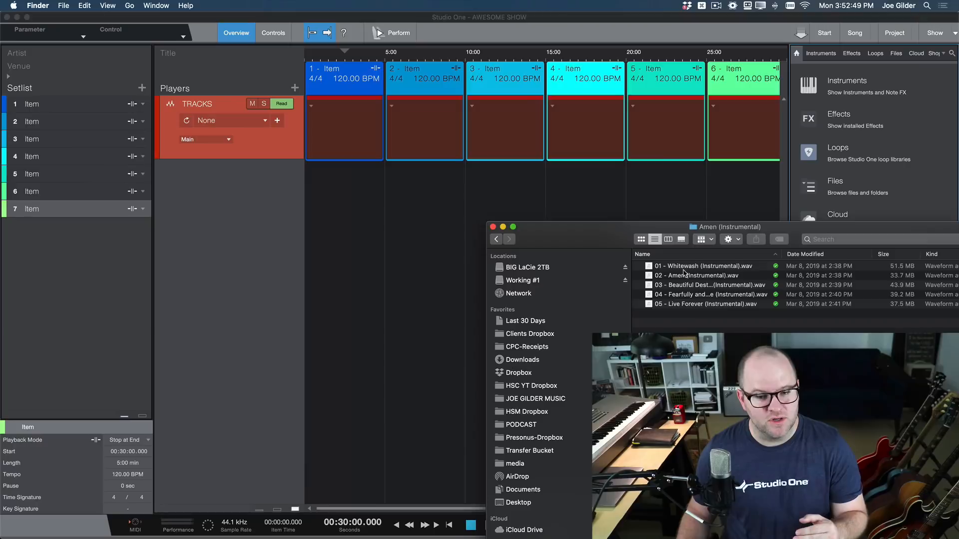
- Drag the instrumental WAV files from Finder onto the TRACKS lane, one per setlist item
drag(701, 265, 360, 129)
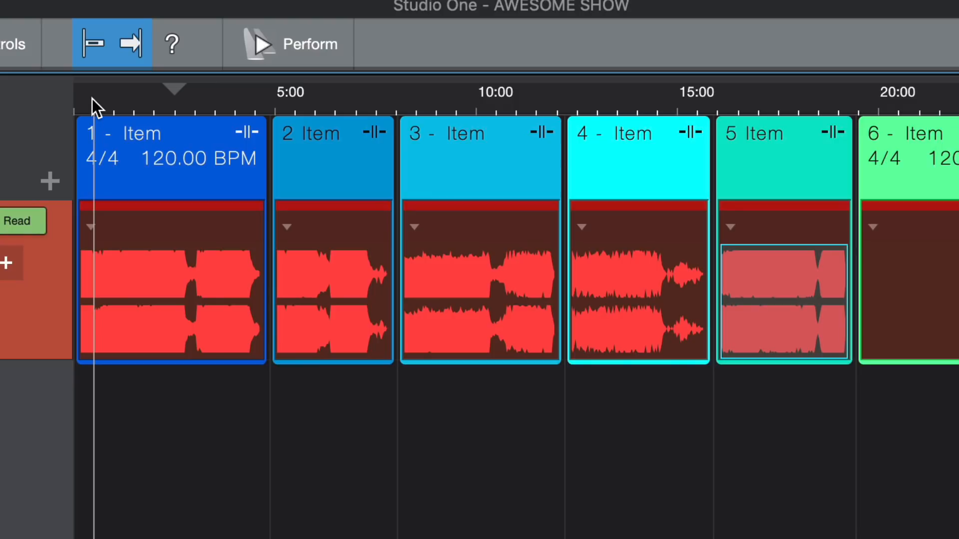
mouse_move(304, 234)
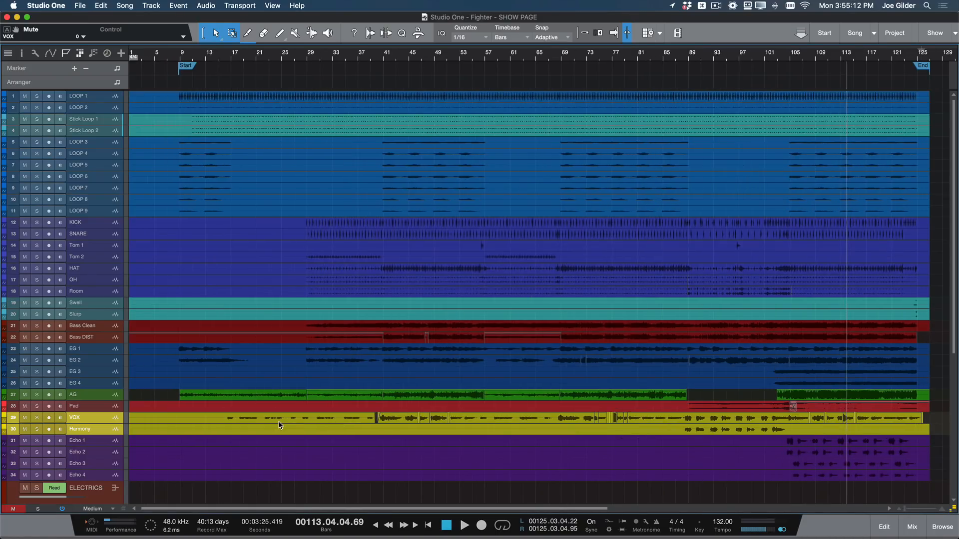
- Bring up the Fighter multitrack song and mute its VOX track
click(911, 526)
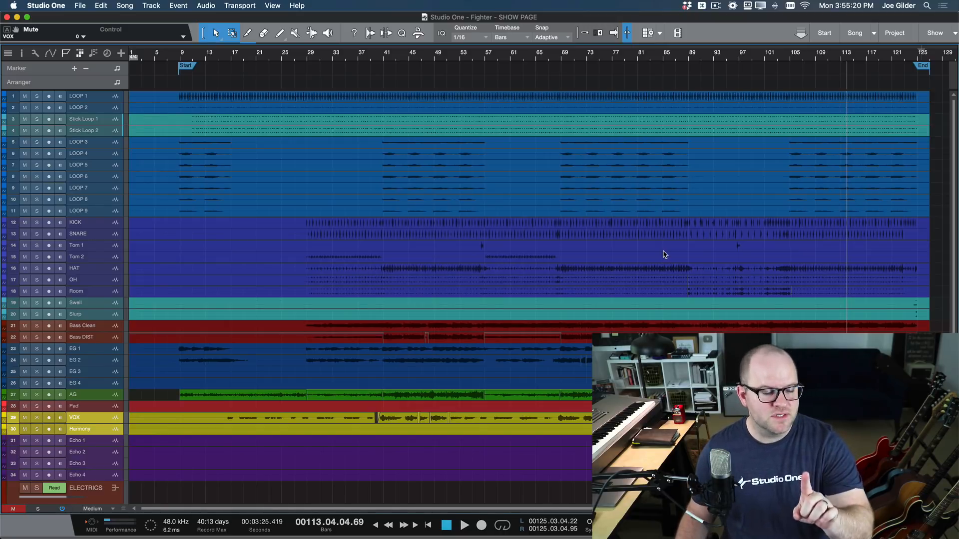
mouse_move(363, 279)
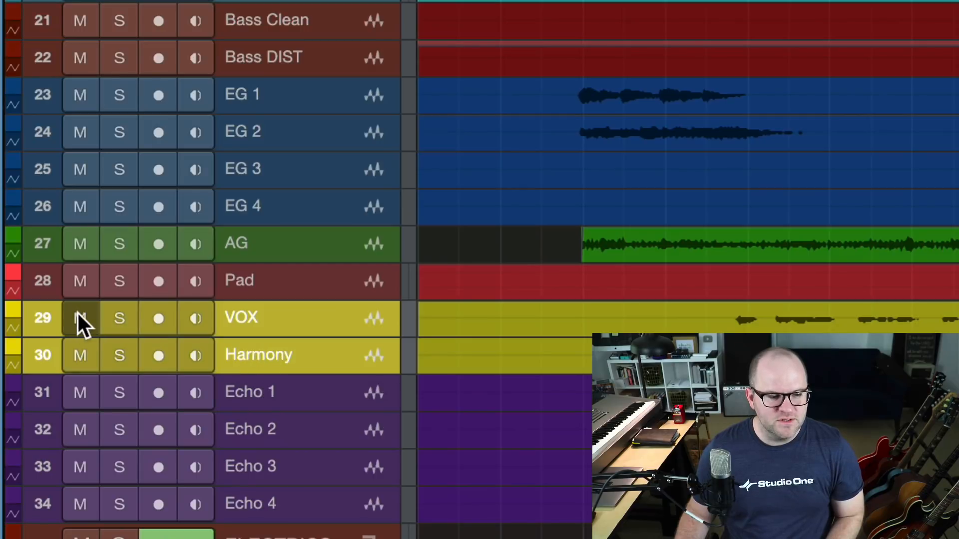
click(80, 317)
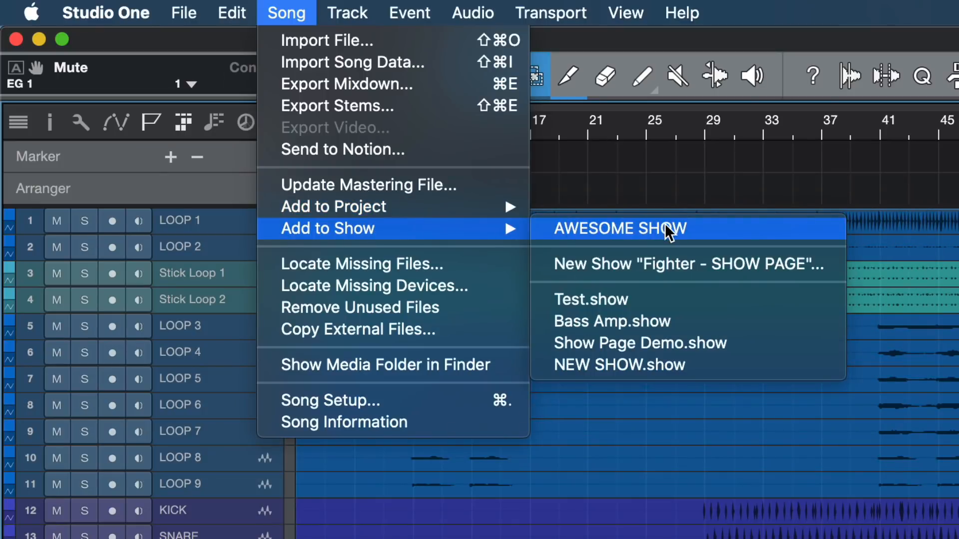
click(618, 227)
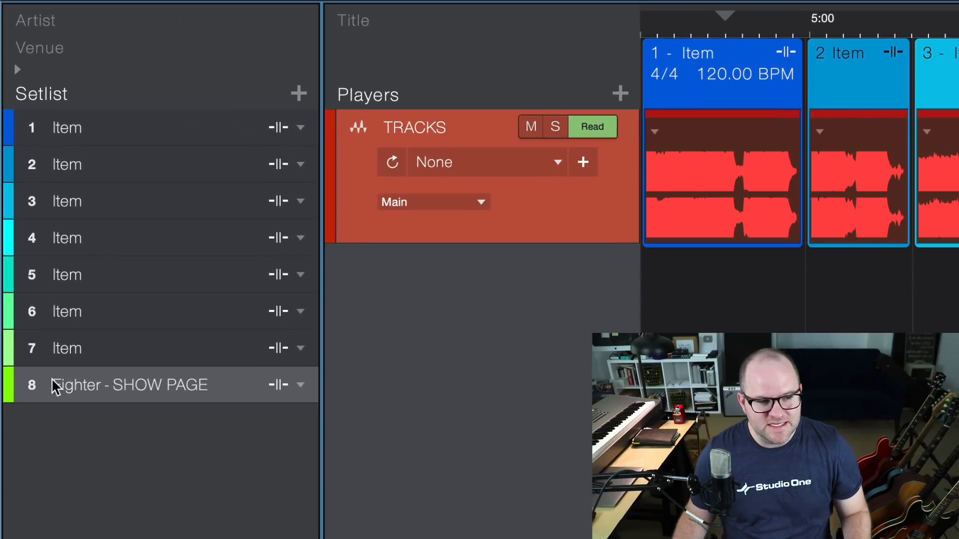
mouse_move(150, 385)
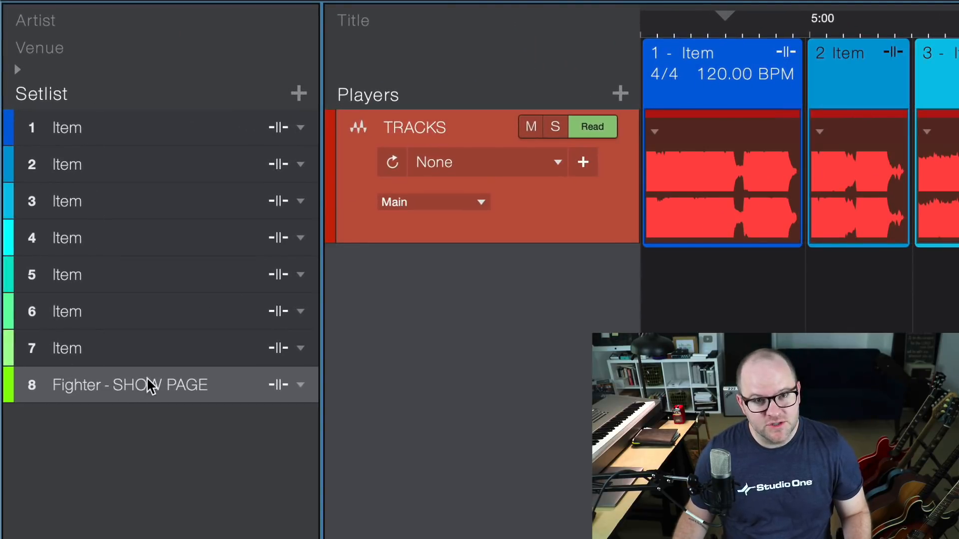
mouse_move(178, 353)
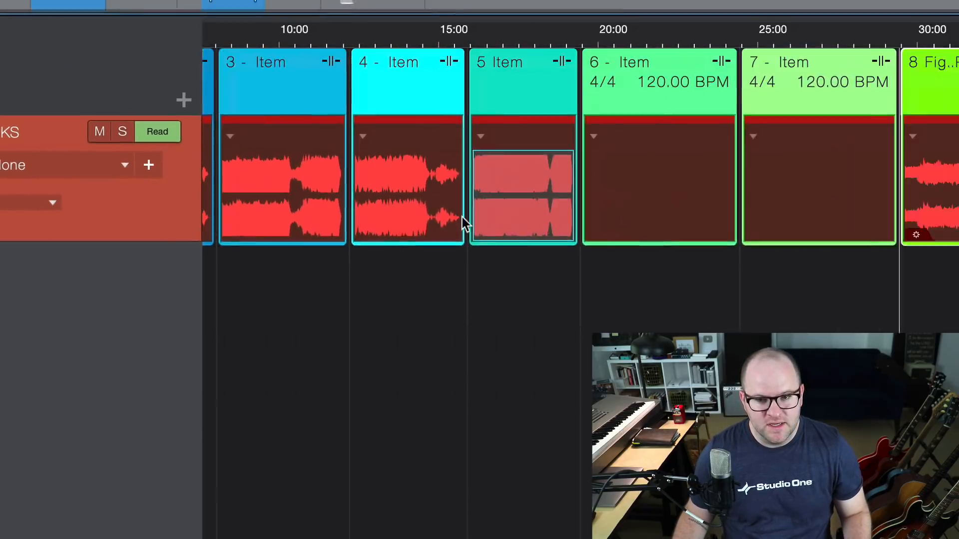
scroll(right, 3)
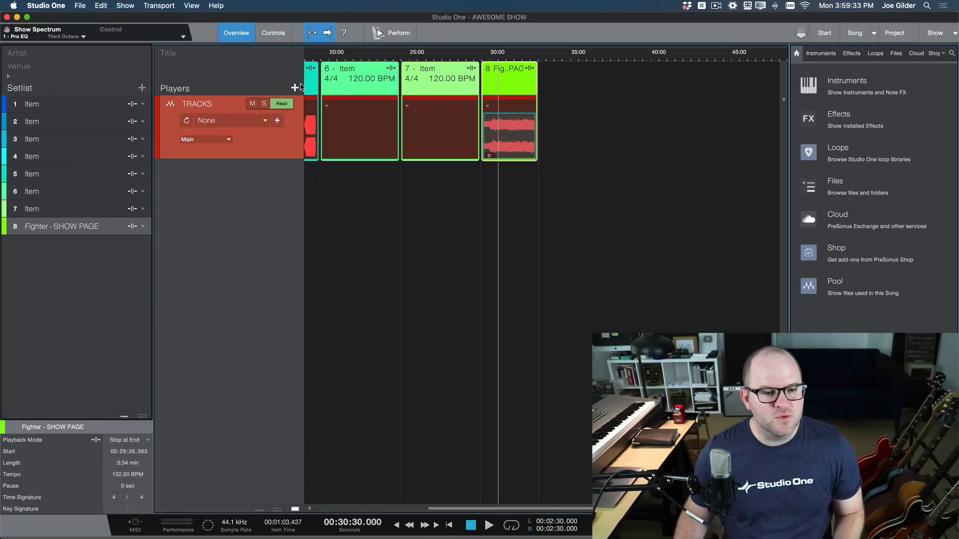
- Add a green Real Instrument player named ELECTRIC fed from Input L
click(293, 88)
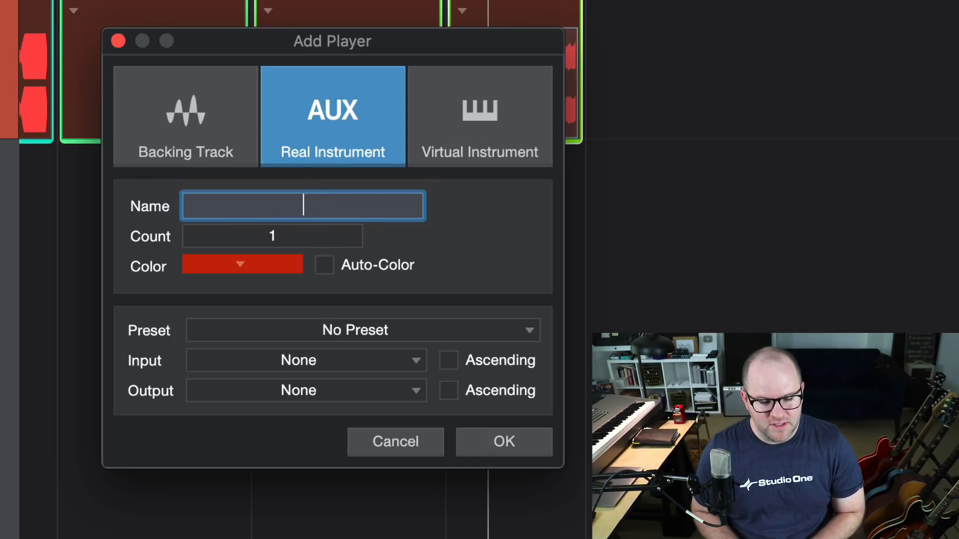
text(ELECTRIC)
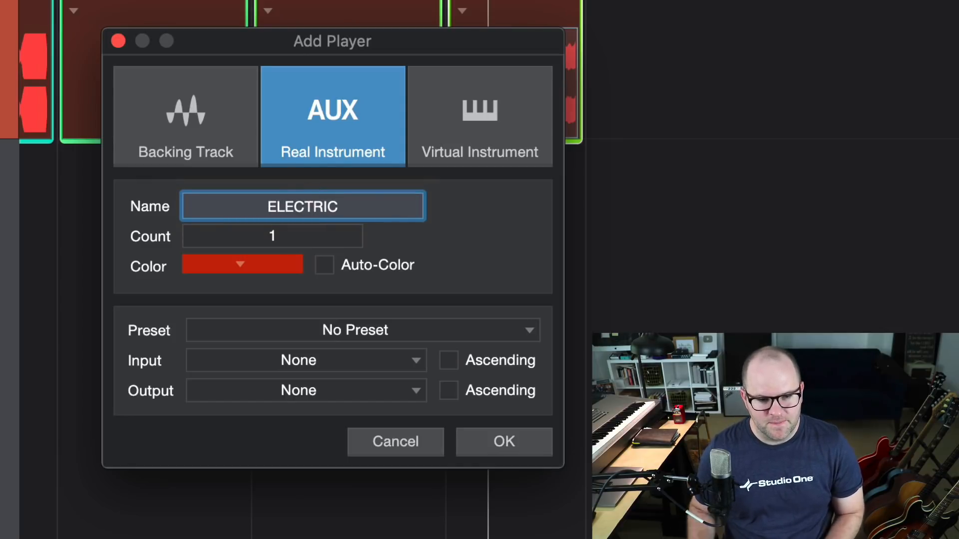
click(239, 264)
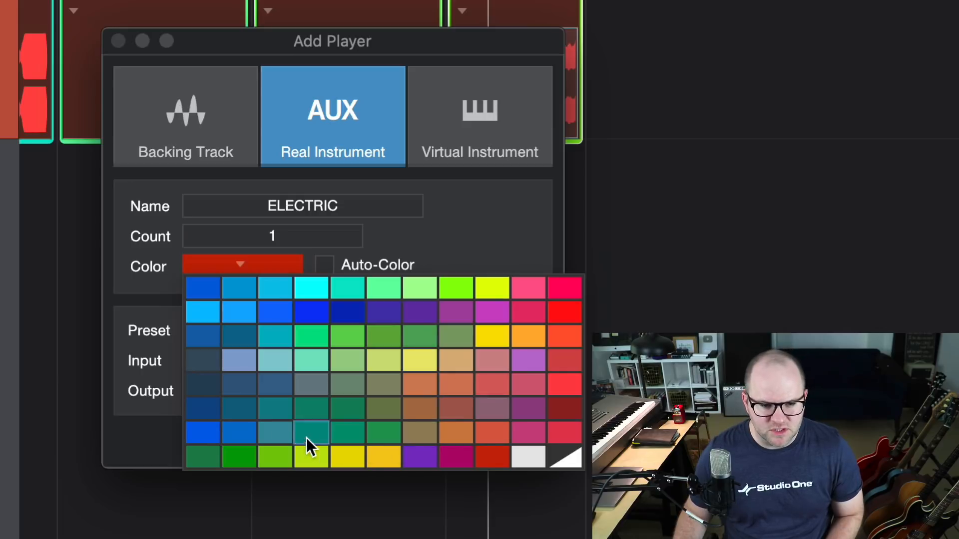
click(311, 432)
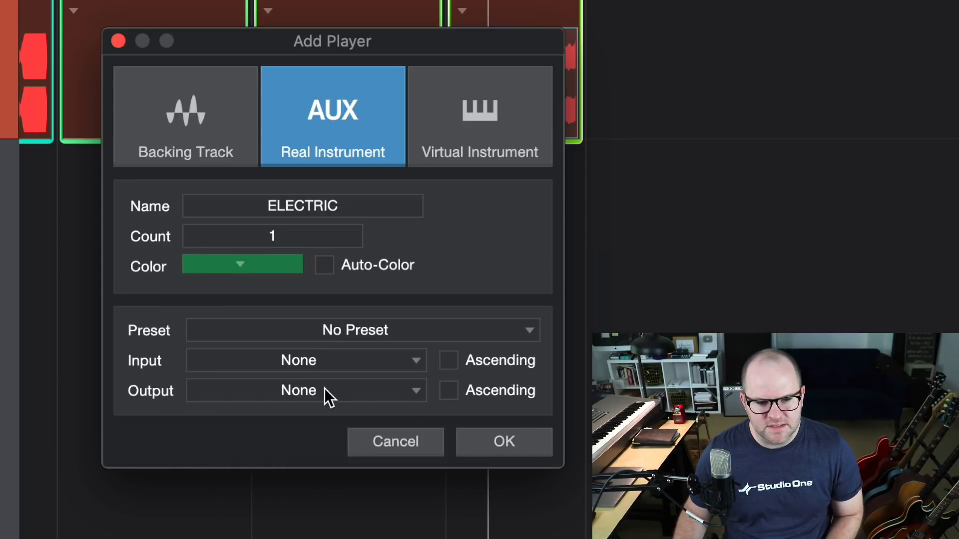
click(305, 360)
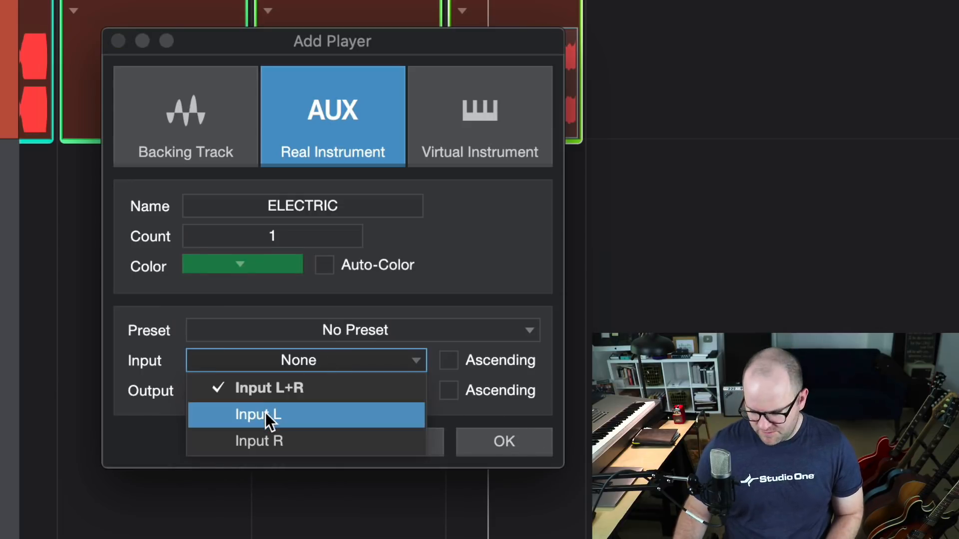
click(259, 414)
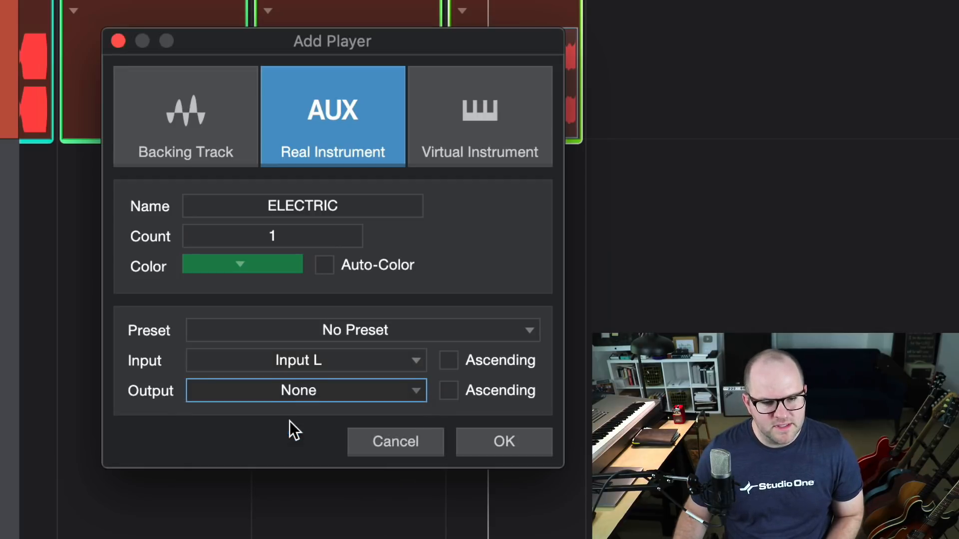
click(503, 441)
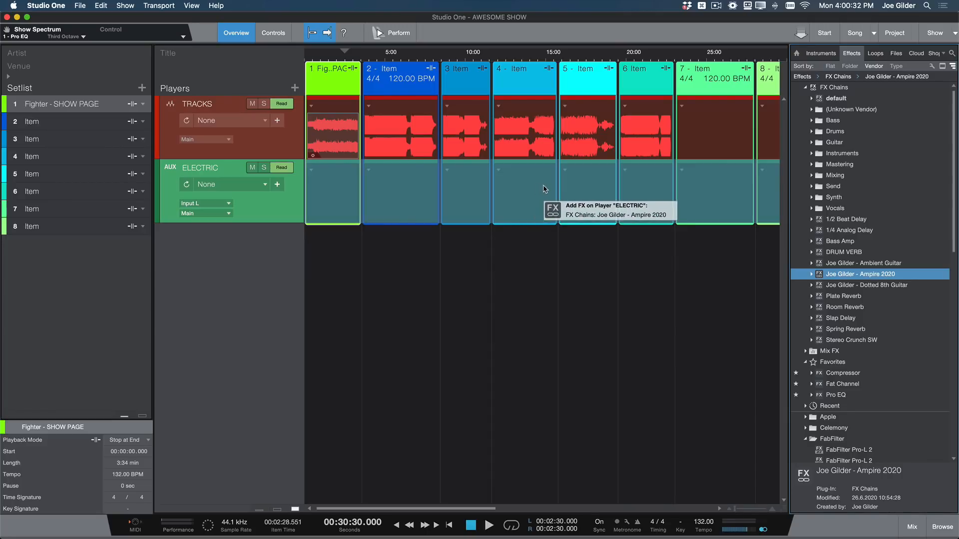
mouse_move(556, 191)
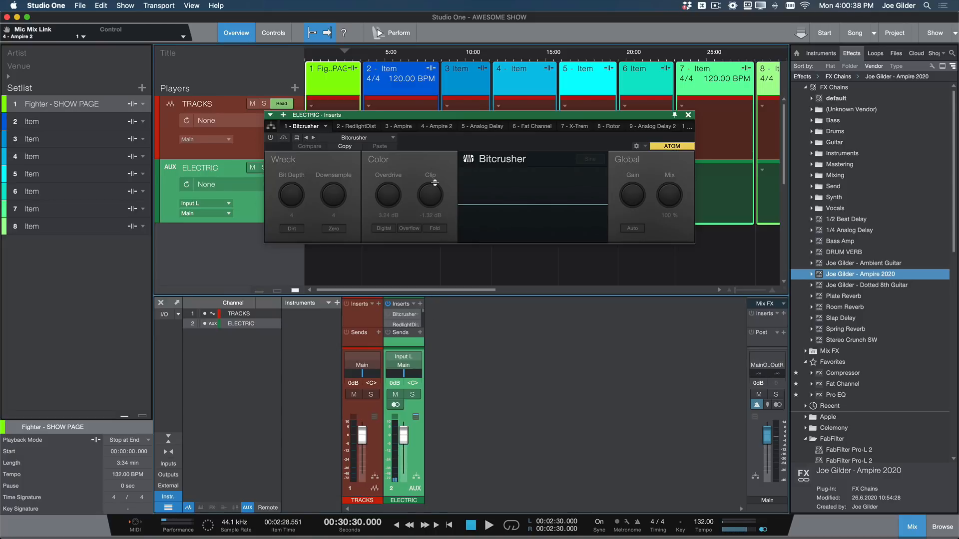
- Load the Joe Gilder - Ampire 2020 FX Chain onto the ELECTRIC channel and view it in the mixer
click(687, 115)
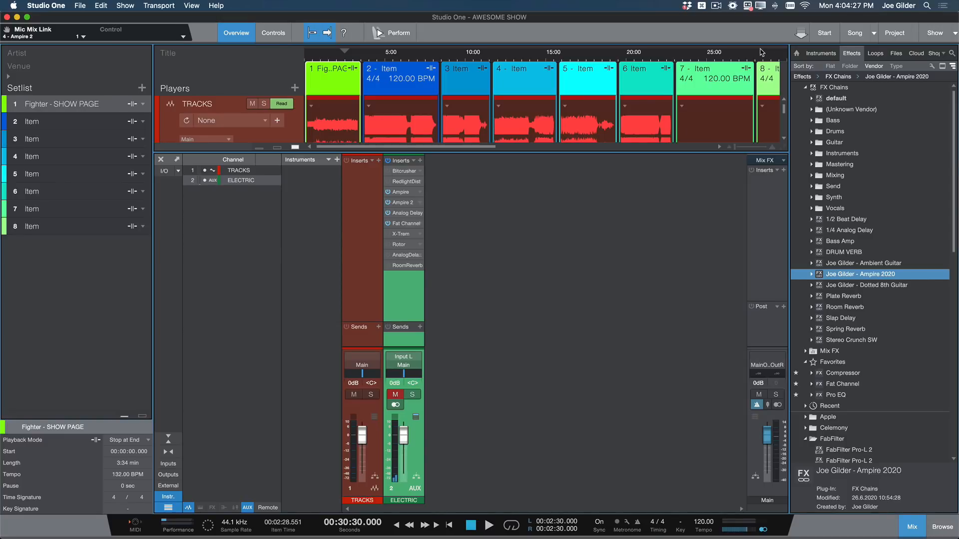
- Copy the tremolo-and-reverb guitar channel's settings and return to the show's players
click(824, 31)
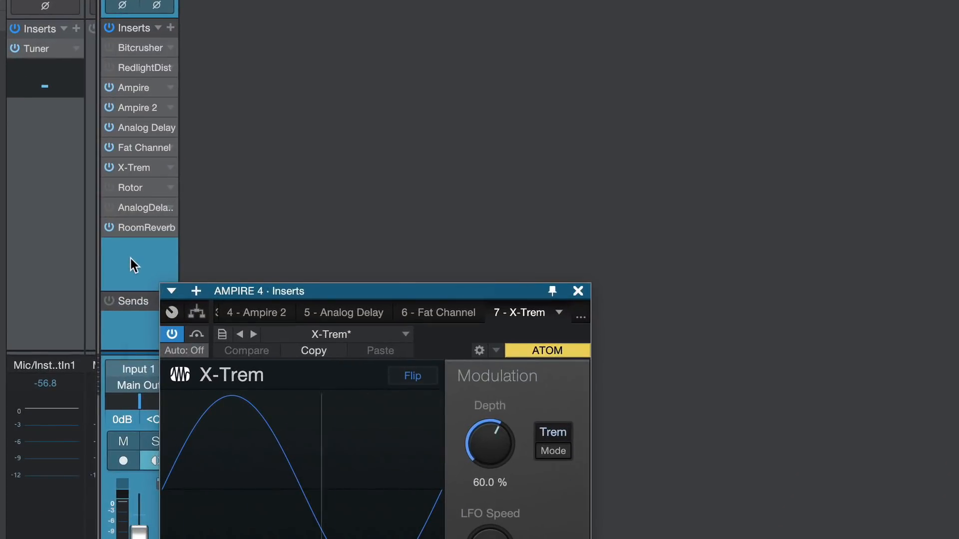
right_click(134, 262)
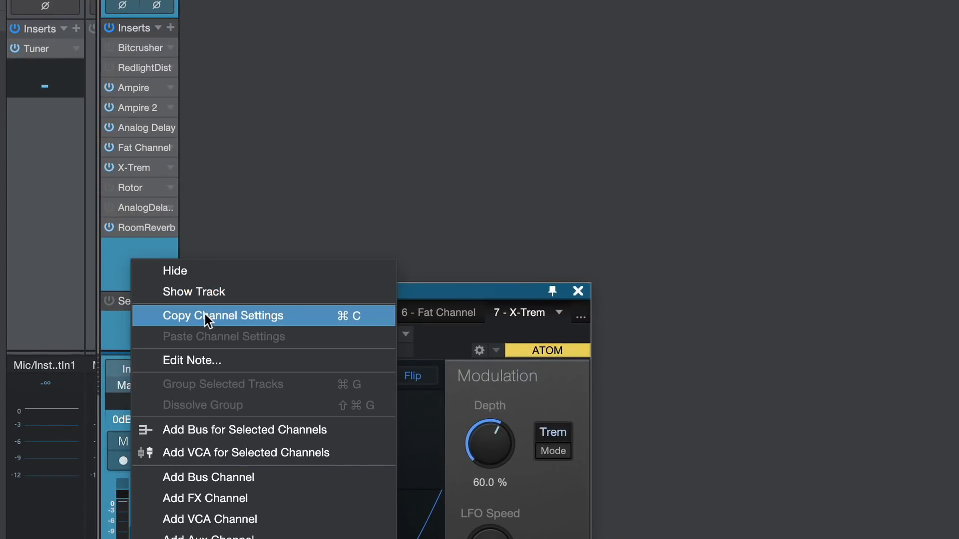
click(222, 316)
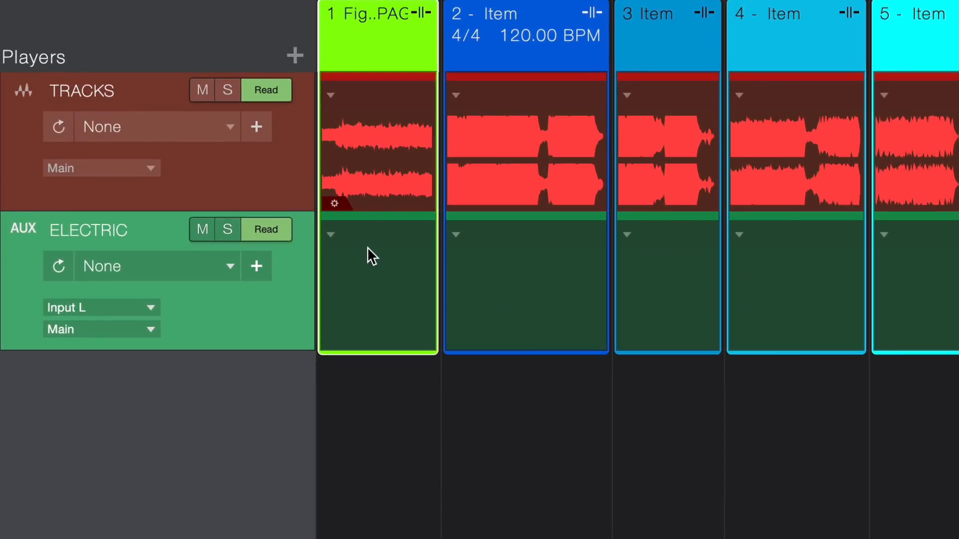
mouse_move(253, 314)
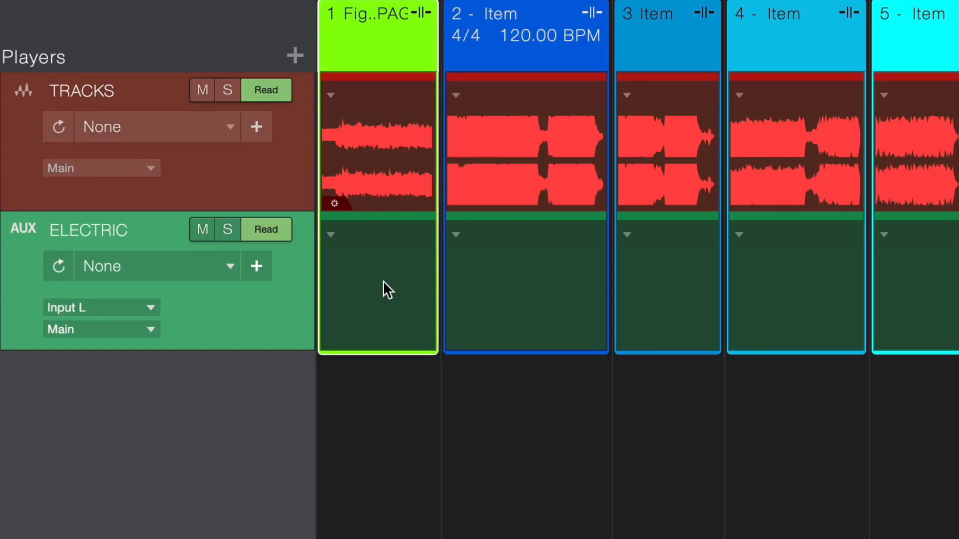
- Save the ELECTRIC player's current sound as a patch named TREM VERB
click(332, 234)
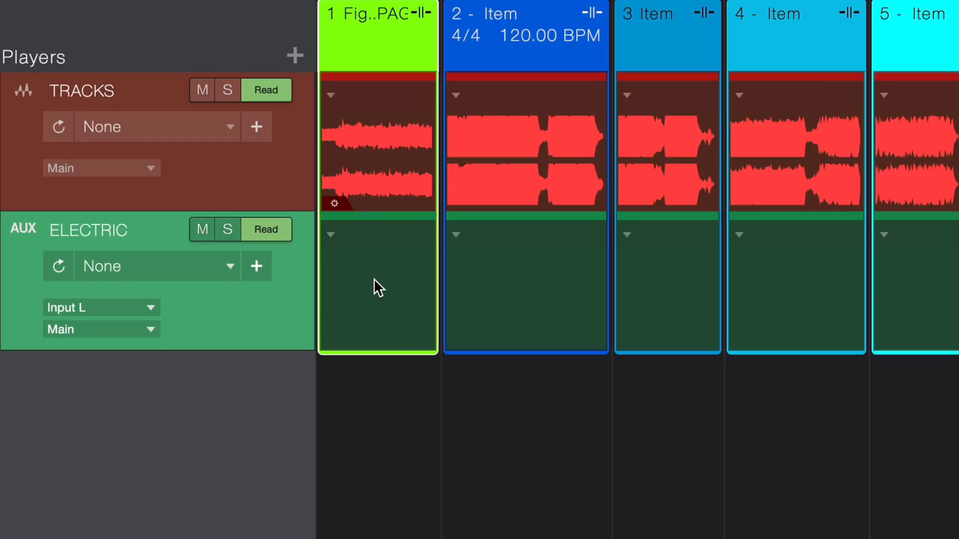
click(331, 233)
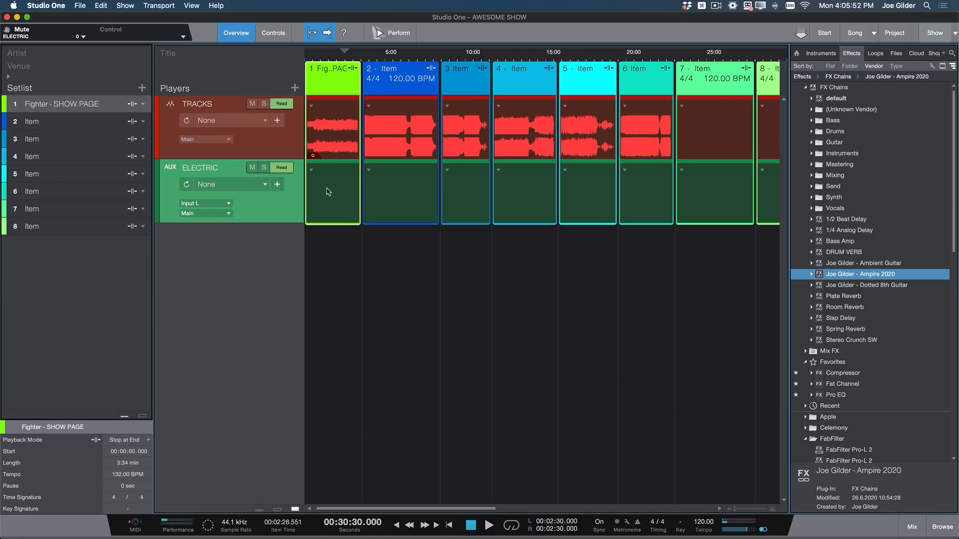
mouse_move(279, 186)
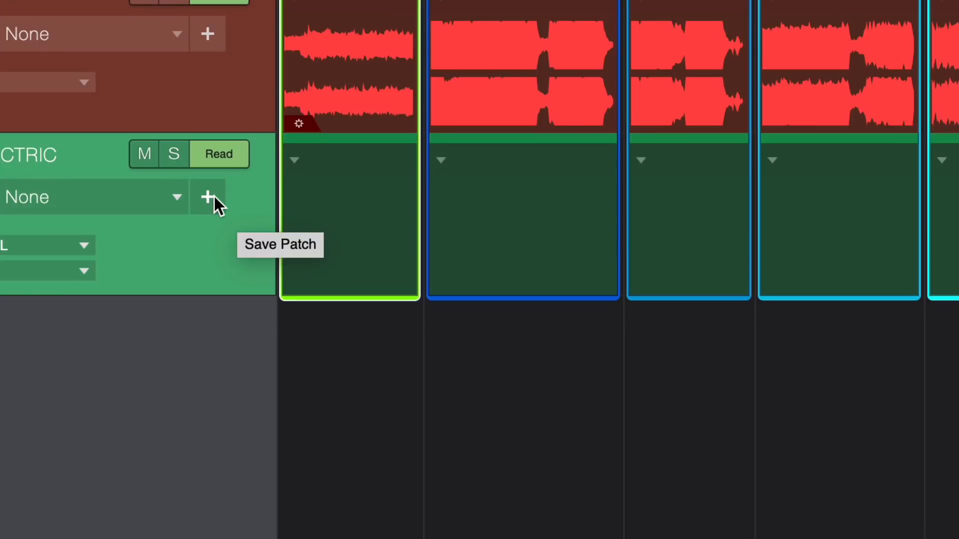
click(208, 197)
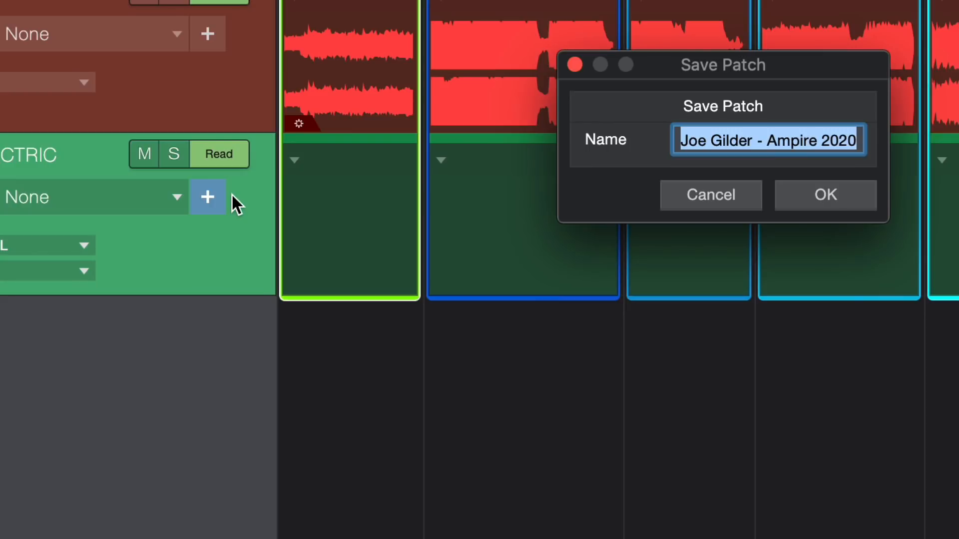
text(TREM)
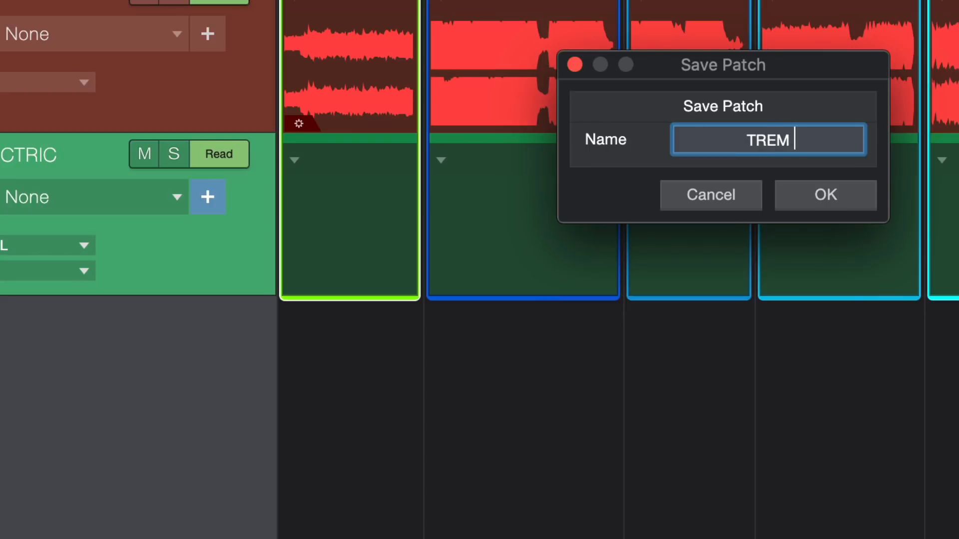
click(825, 195)
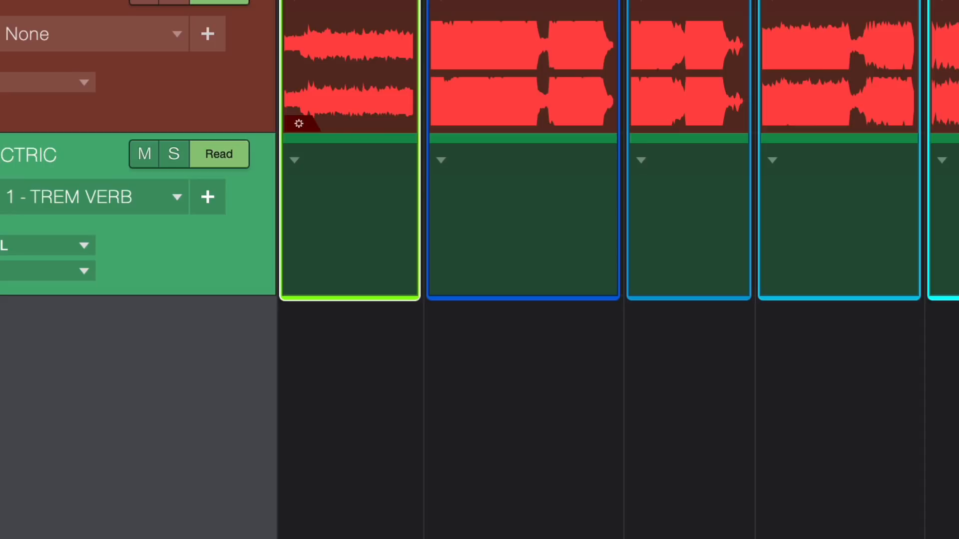
mouse_move(305, 170)
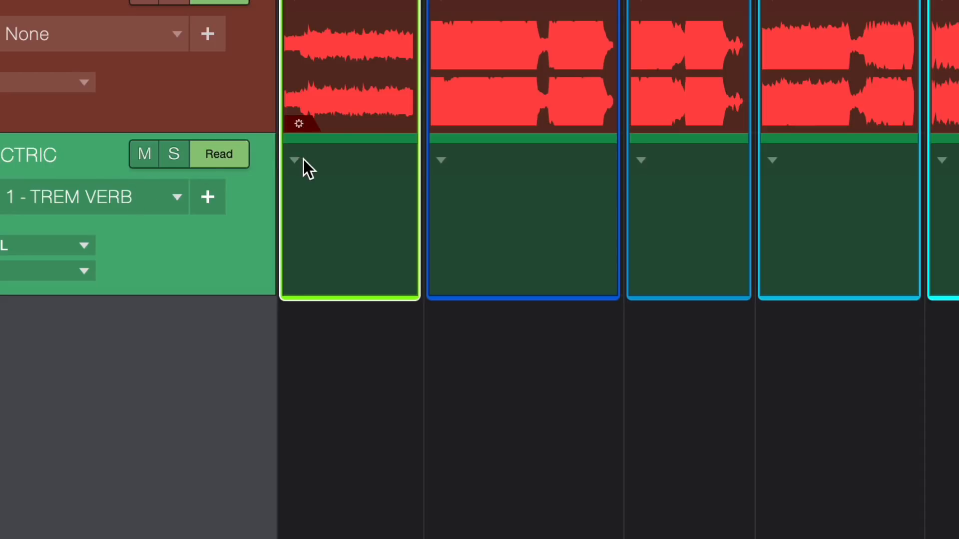
- Assign the 1 - TREM VERB patch to the first setlist item
click(294, 160)
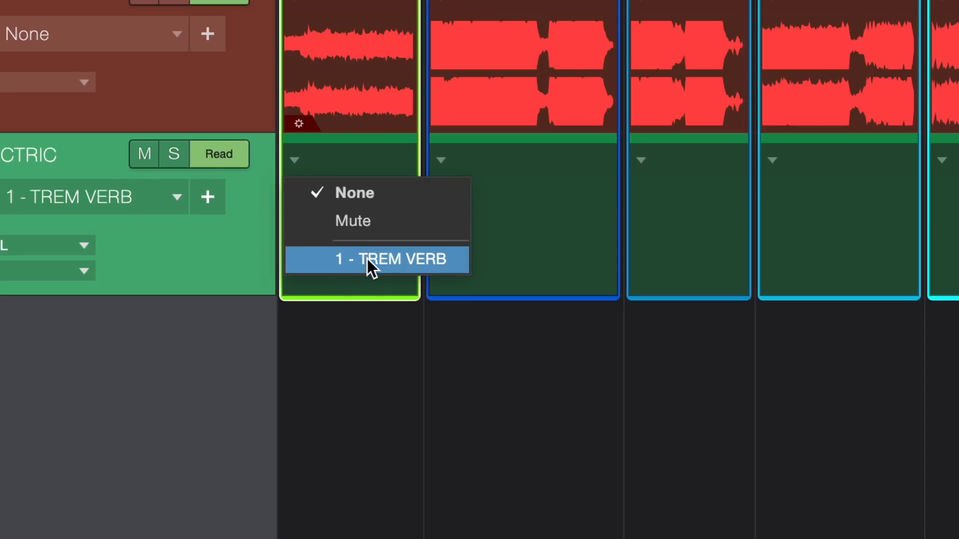
click(390, 259)
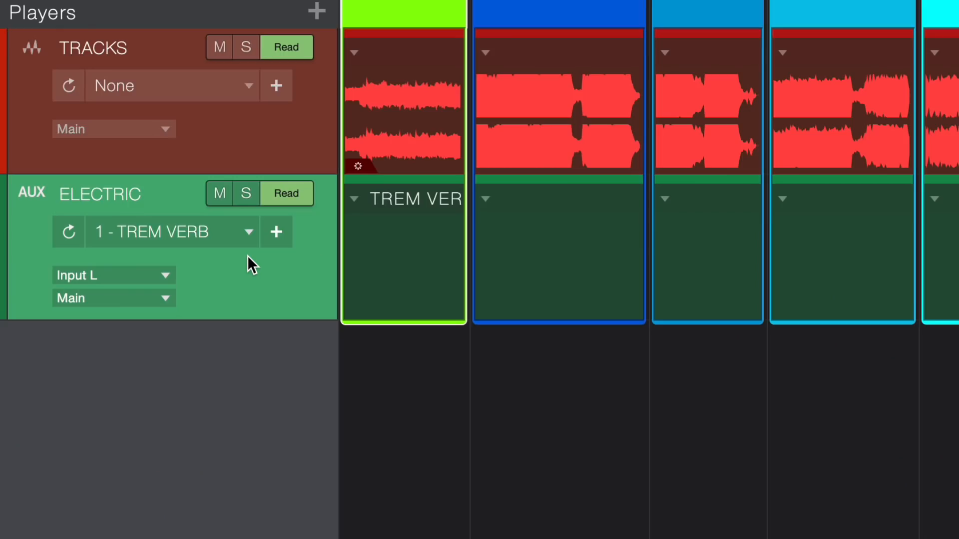
- Save the guitar rig as the Joe Gilder - Ampire 2020 patch and assign it to song 2
click(276, 231)
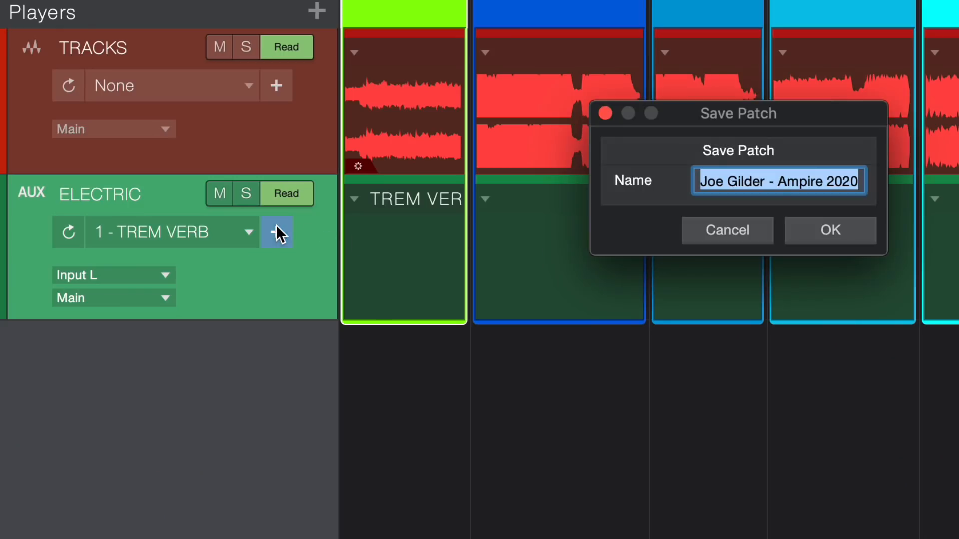
click(829, 230)
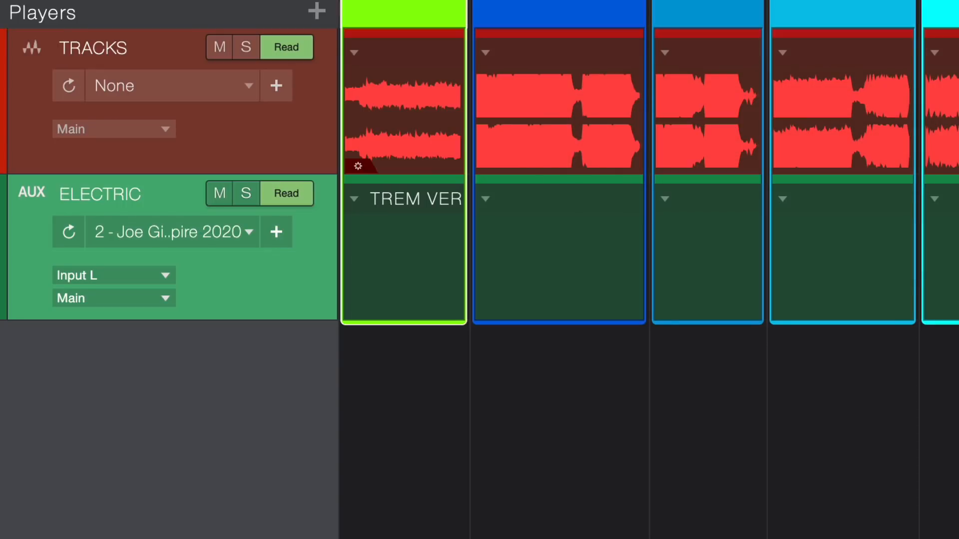
mouse_move(489, 211)
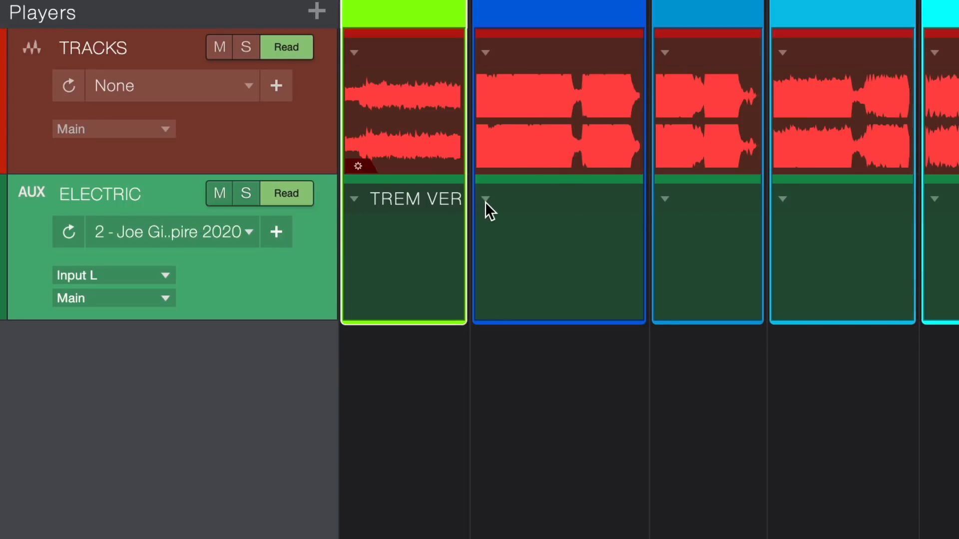
click(485, 199)
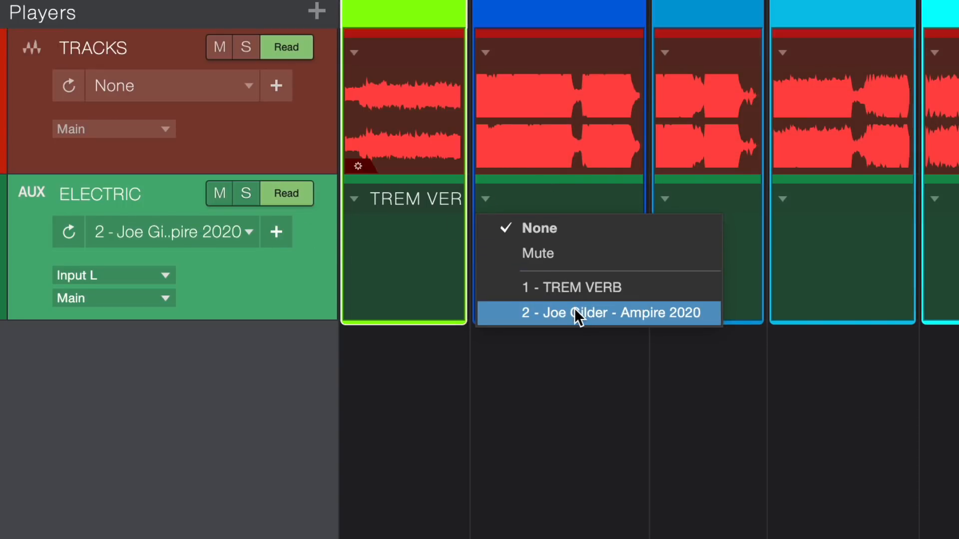
click(609, 313)
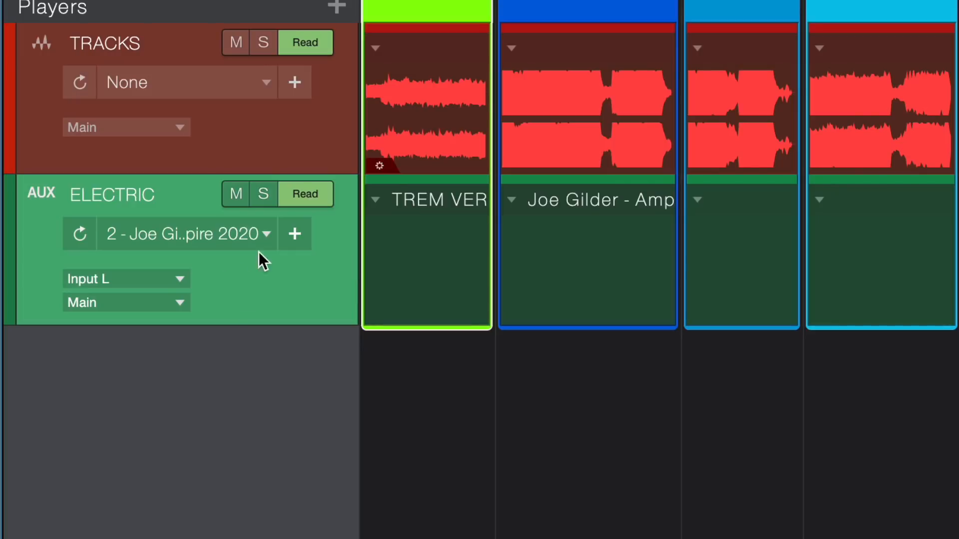
- Save another ELECTRIC patch named dotted for song 3
click(295, 234)
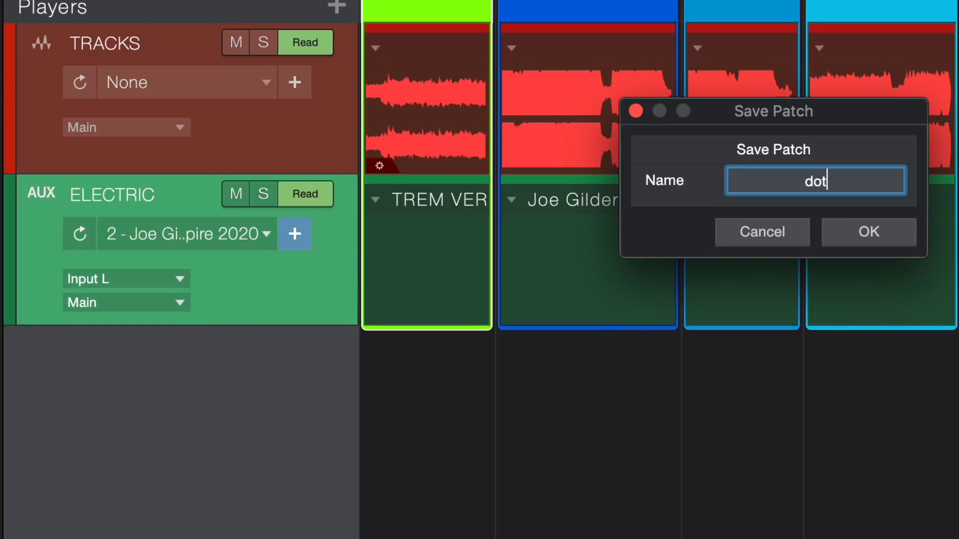
click(868, 231)
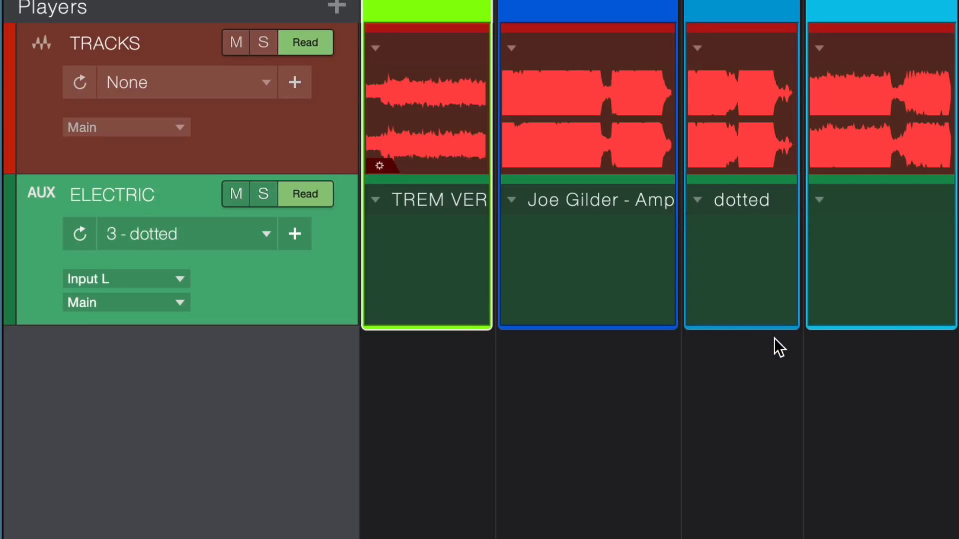
mouse_move(807, 199)
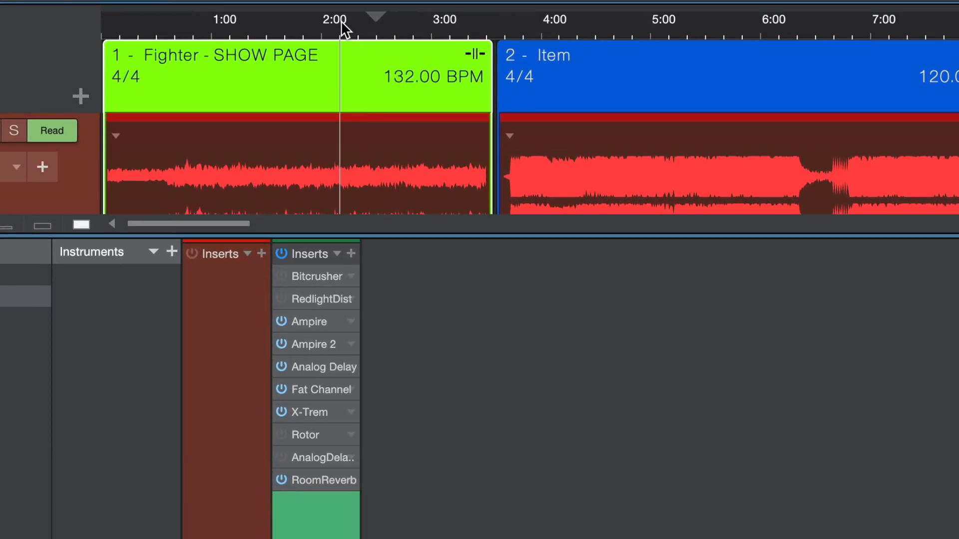
mouse_move(417, 24)
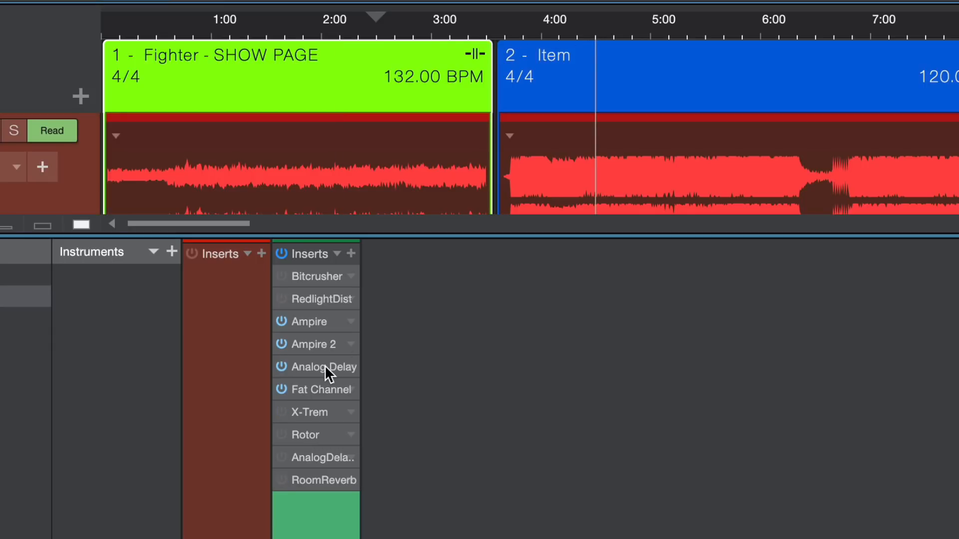
mouse_move(604, 287)
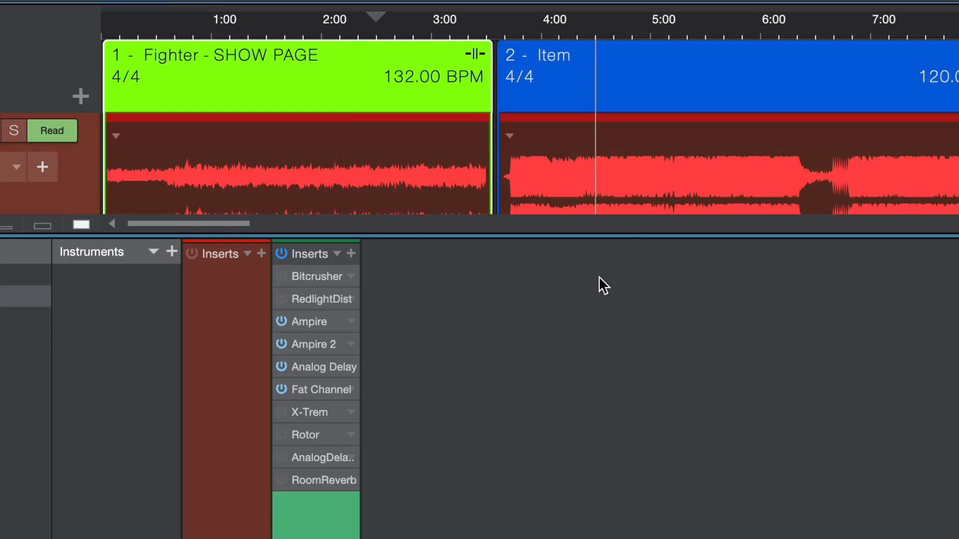
- Scroll the setlist timeline right to reach songs 4 and 5 for the ELECTRIC player's Mute patch
scroll(right, 3)
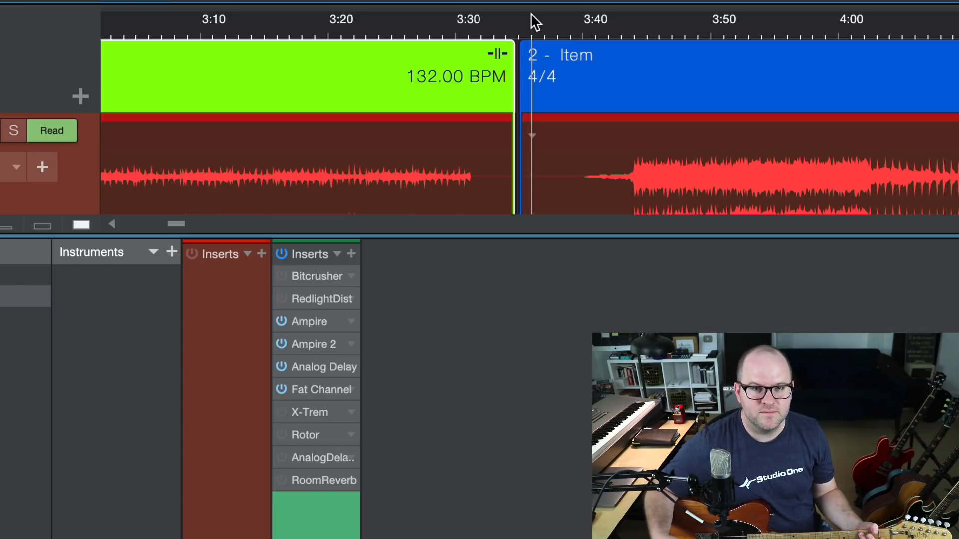
scroll(right, 3)
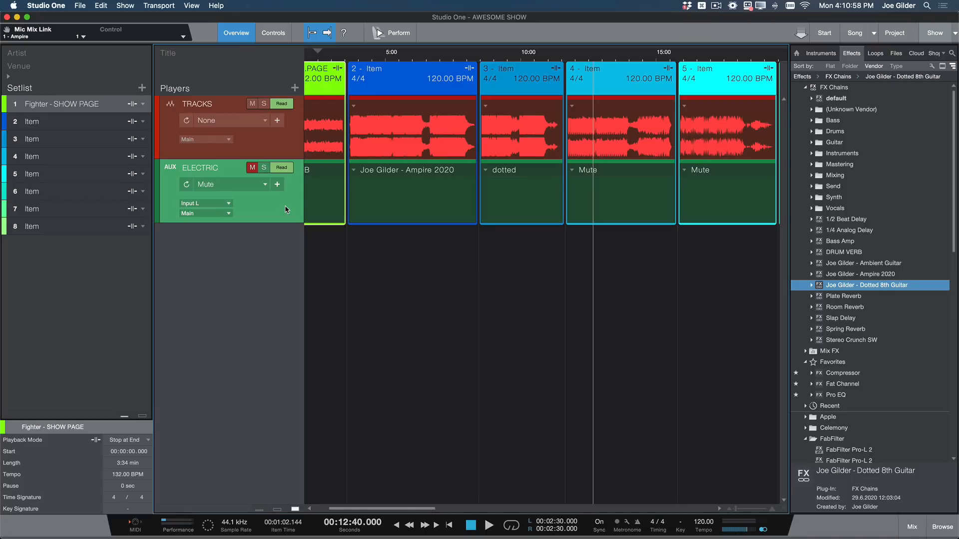
- Create a red virtual-instrument player named KEYS fed from Motif USB with no instrument output
click(294, 87)
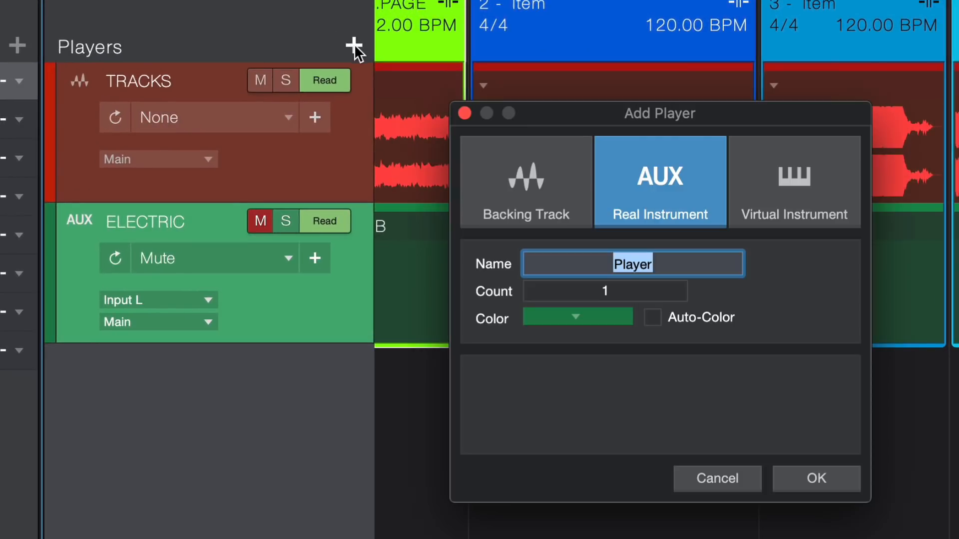
click(794, 181)
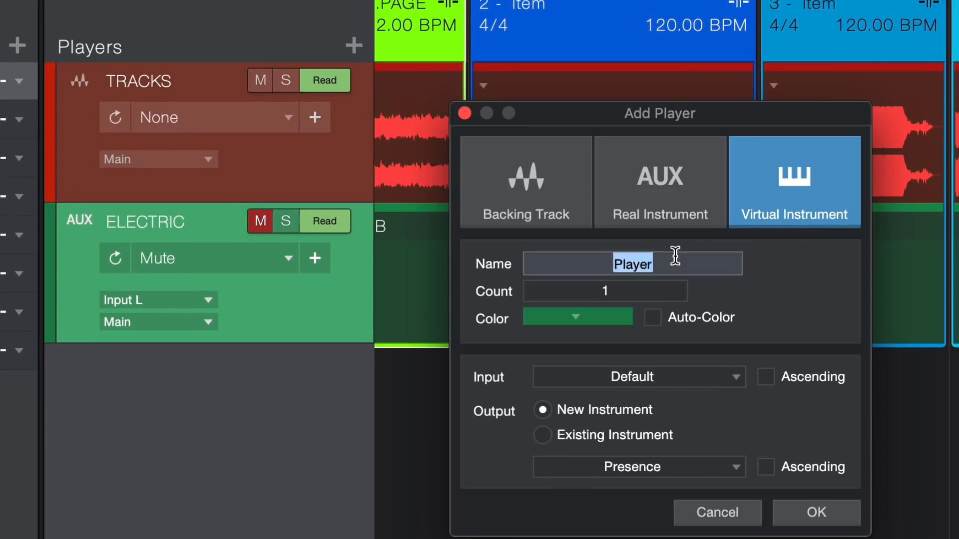
text(KEYS)
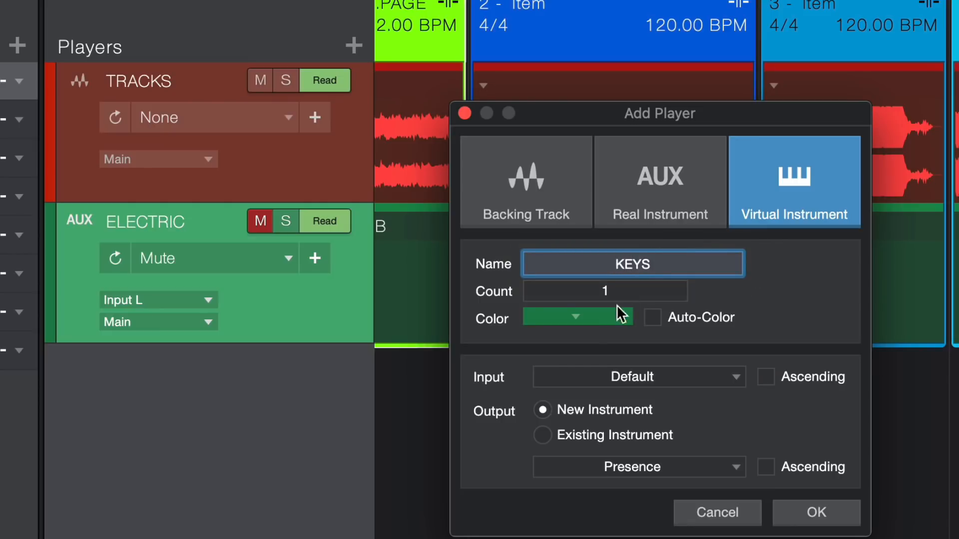
click(573, 317)
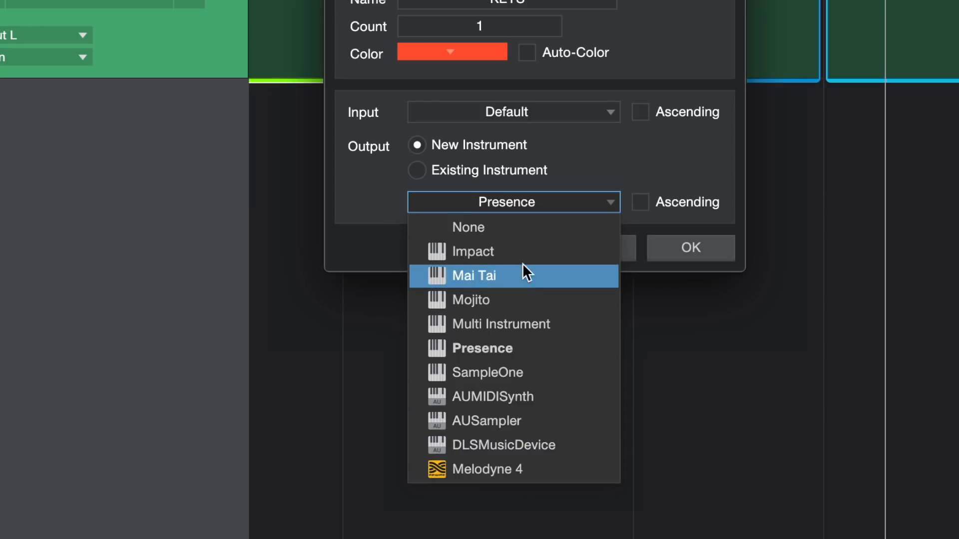
click(469, 227)
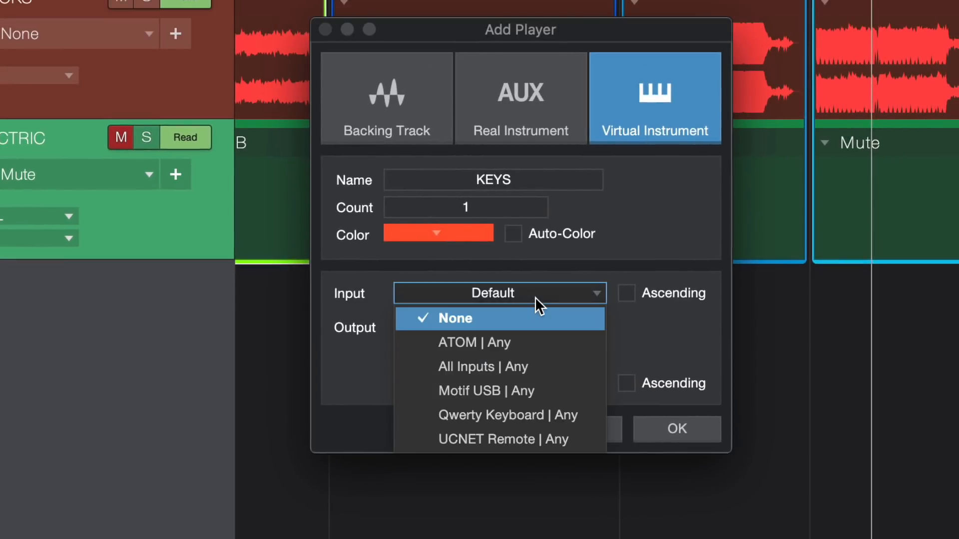
mouse_move(511, 392)
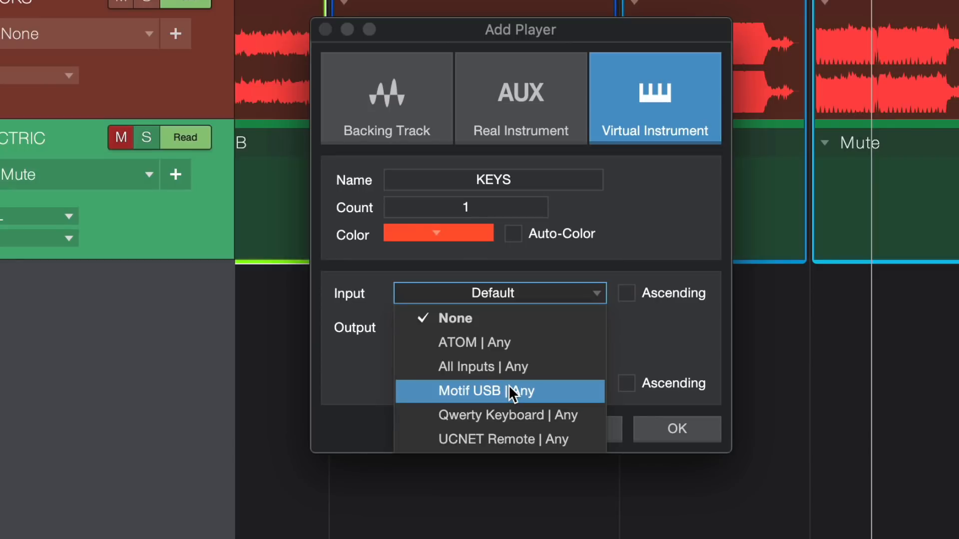
click(486, 391)
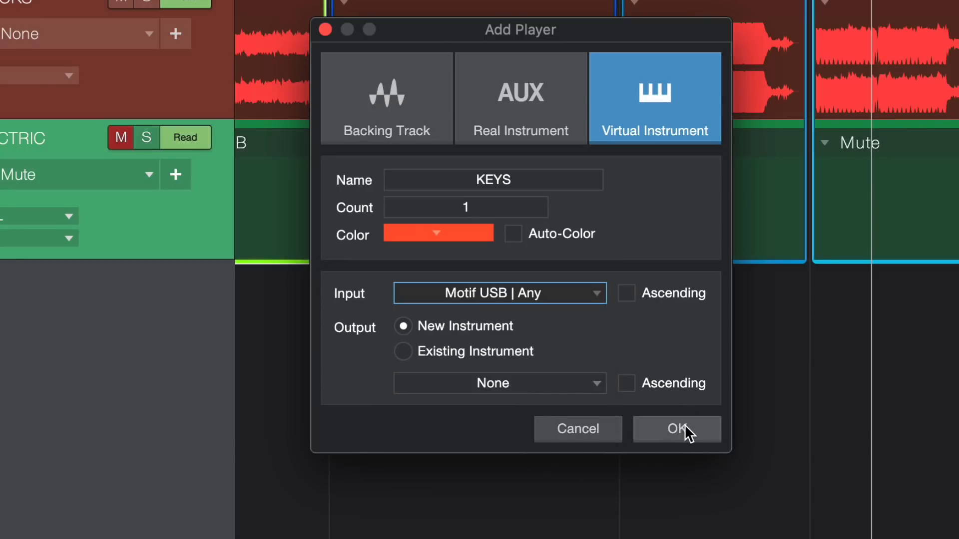
click(676, 428)
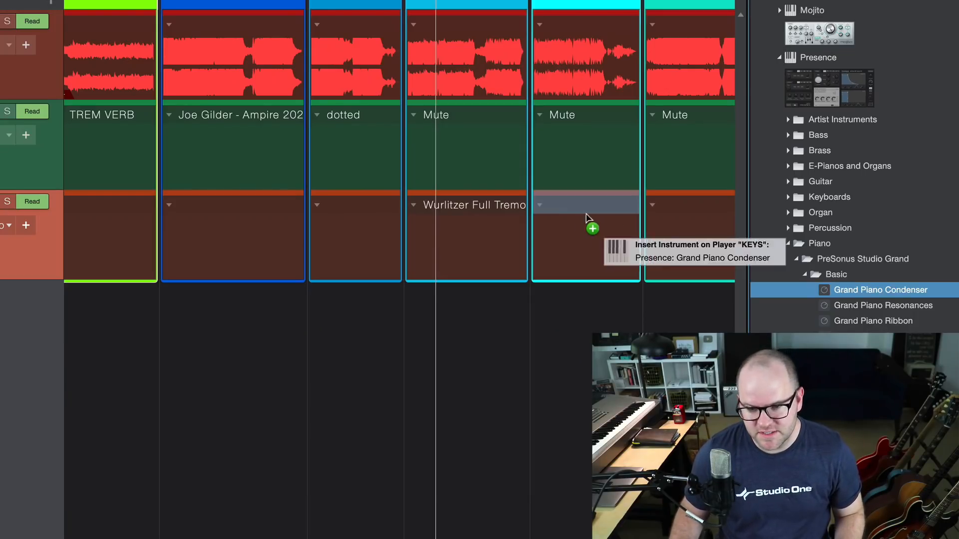
- Assign the Grand Piano Condenser Presence preset to the KEYS lane of song 5
click(586, 220)
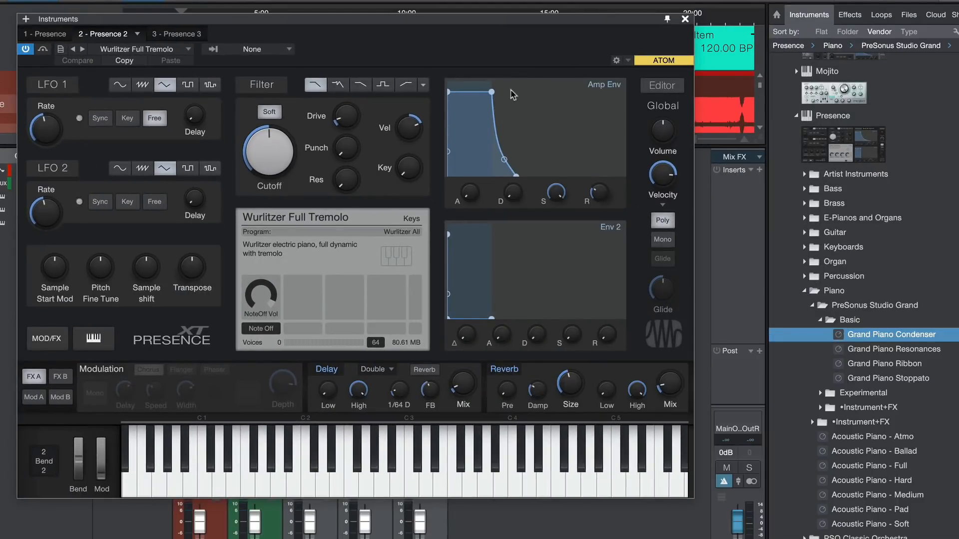
mouse_move(631, 100)
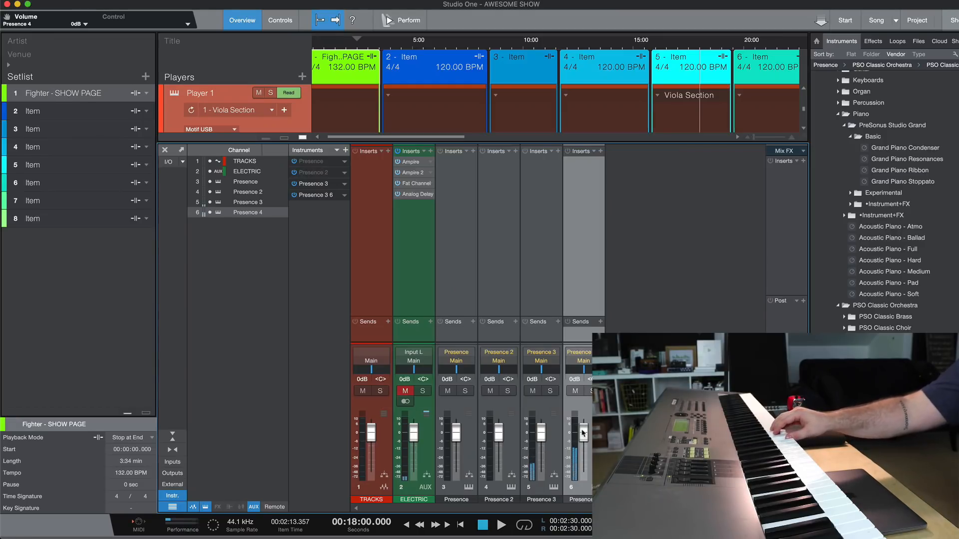
- Lower the Presence 4 Console fader to about -14.7 dB to blend the Viola Section layer
drag(580, 429, 579, 455)
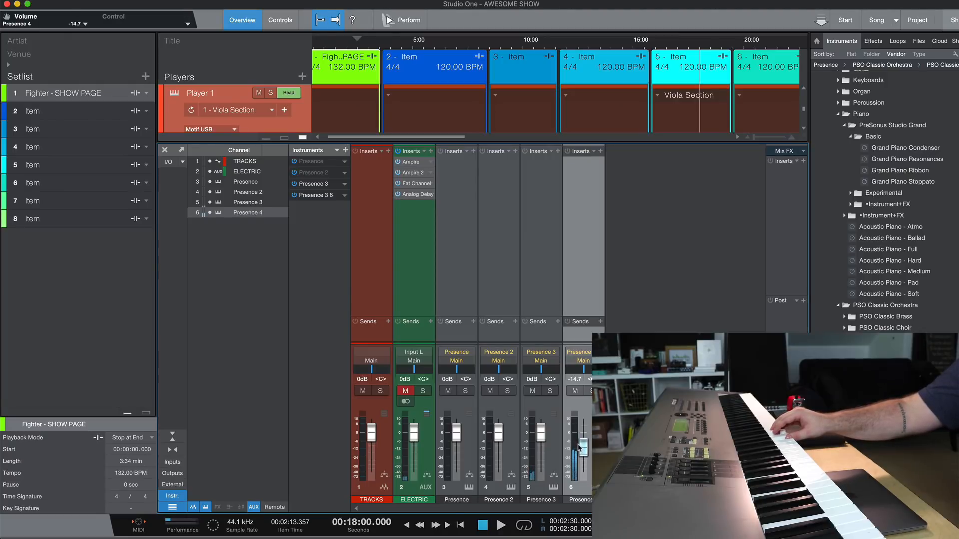